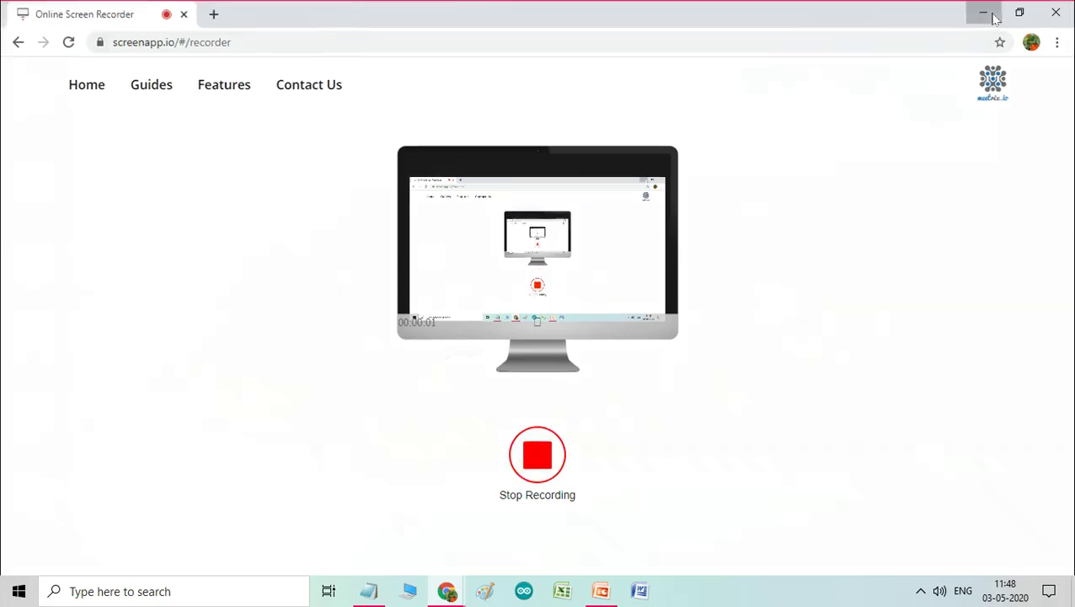
Minimize the browser so the desktop and the PowerPoint lists slide are showing
{"action": "left_click", "coordinate": [983, 13]}
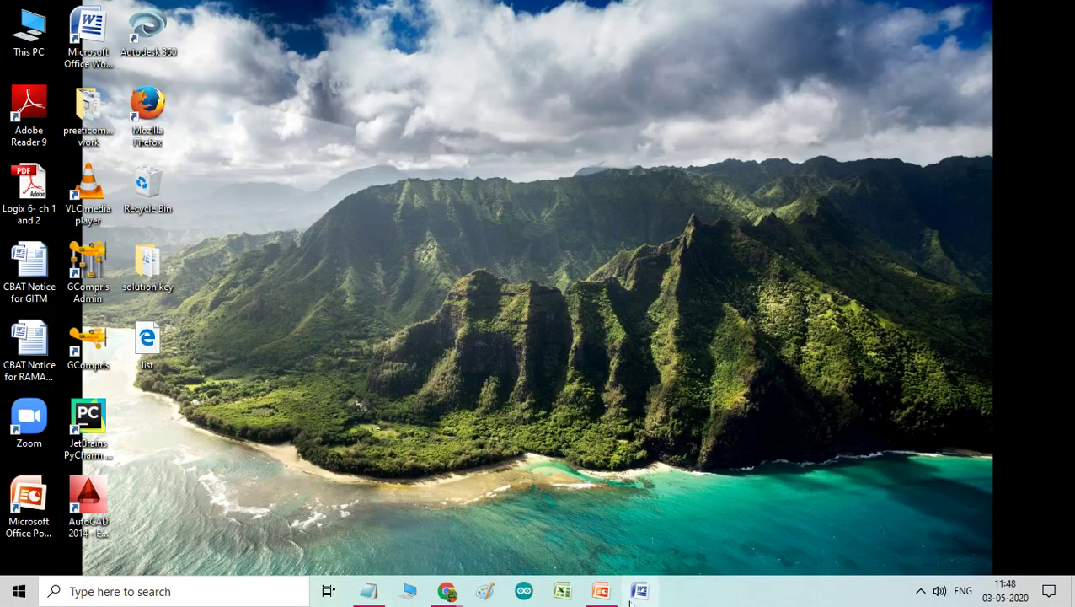
{"action": "left_click", "coordinate": [639, 590]}
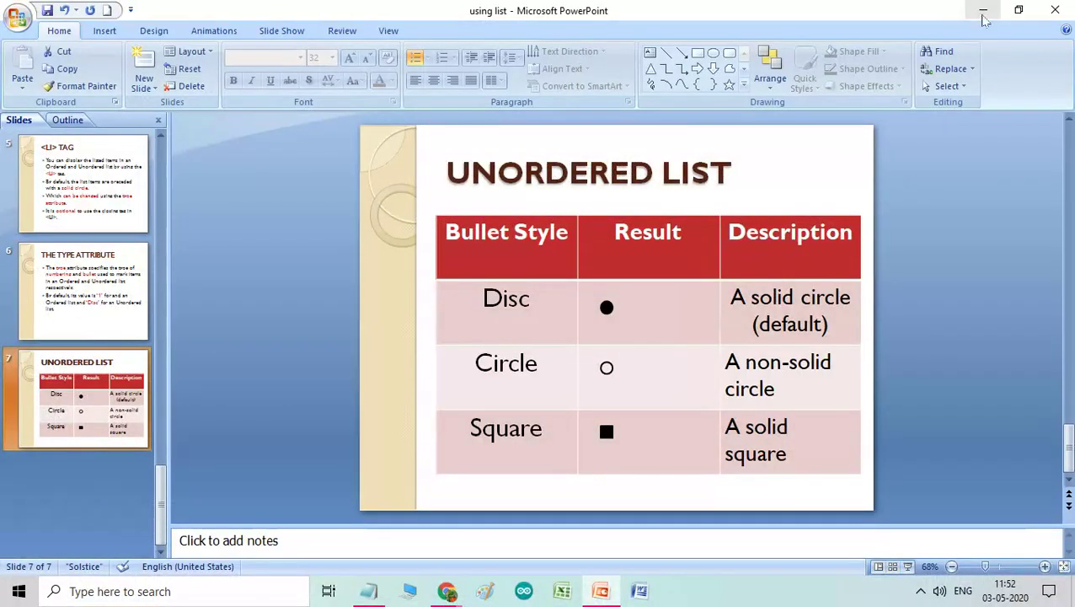
Minimize PowerPoint to return to the list.html source in Notepad
{"action": "left_click", "coordinate": [984, 10]}
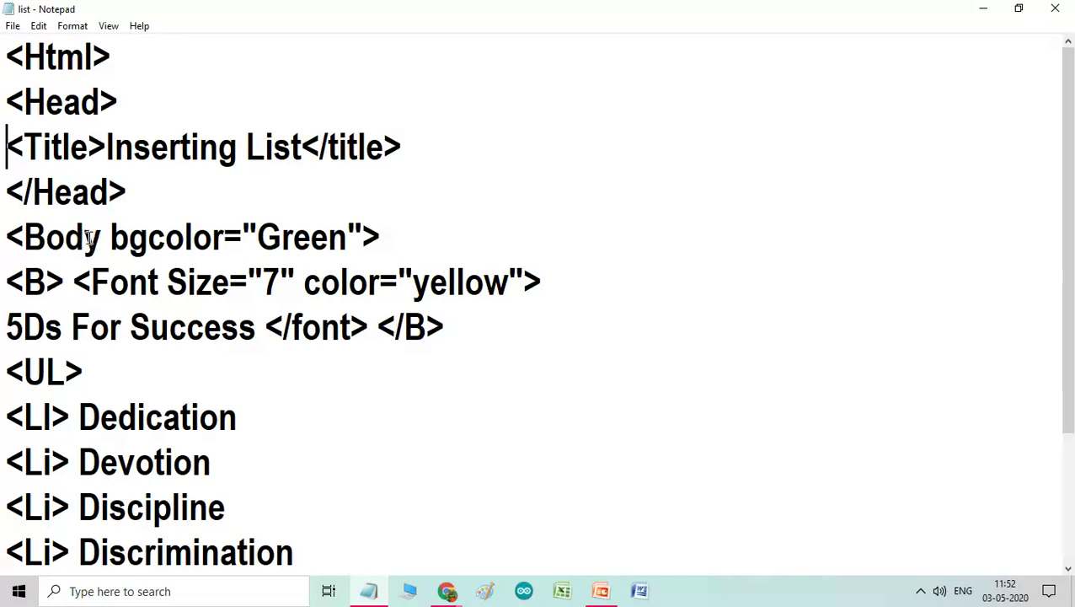
{"action": "mouse_move", "coordinate": [155, 236]}
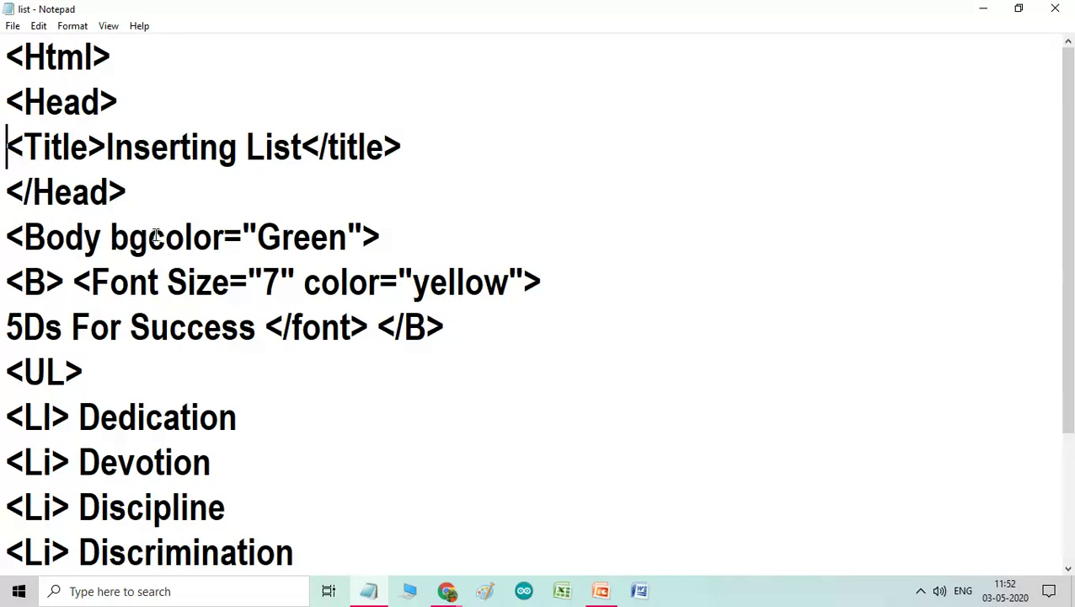
{"action": "mouse_move", "coordinate": [272, 235]}
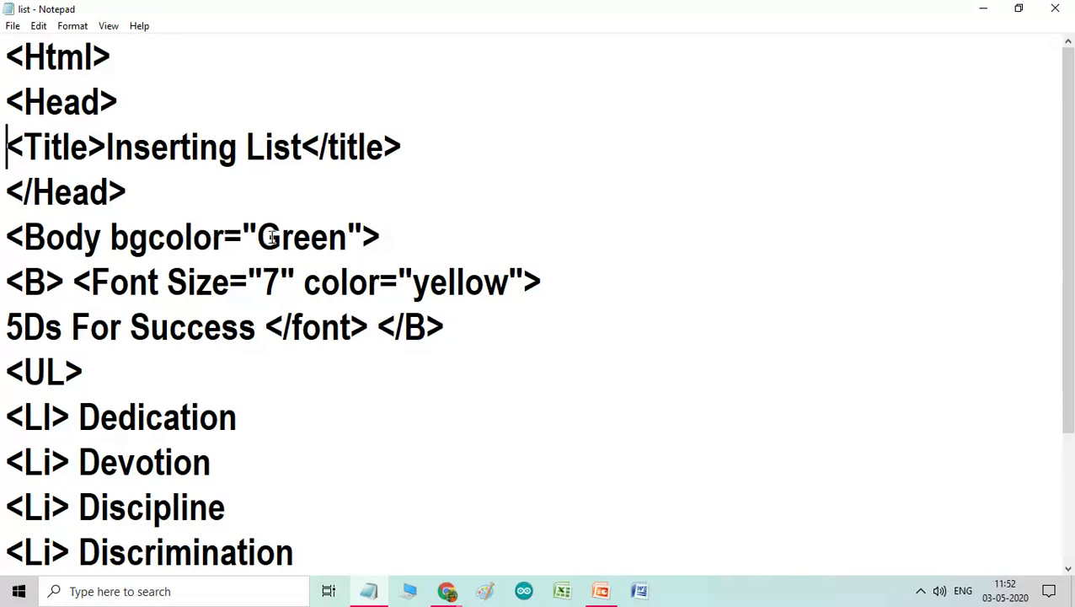
{"action": "mouse_move", "coordinate": [357, 228]}
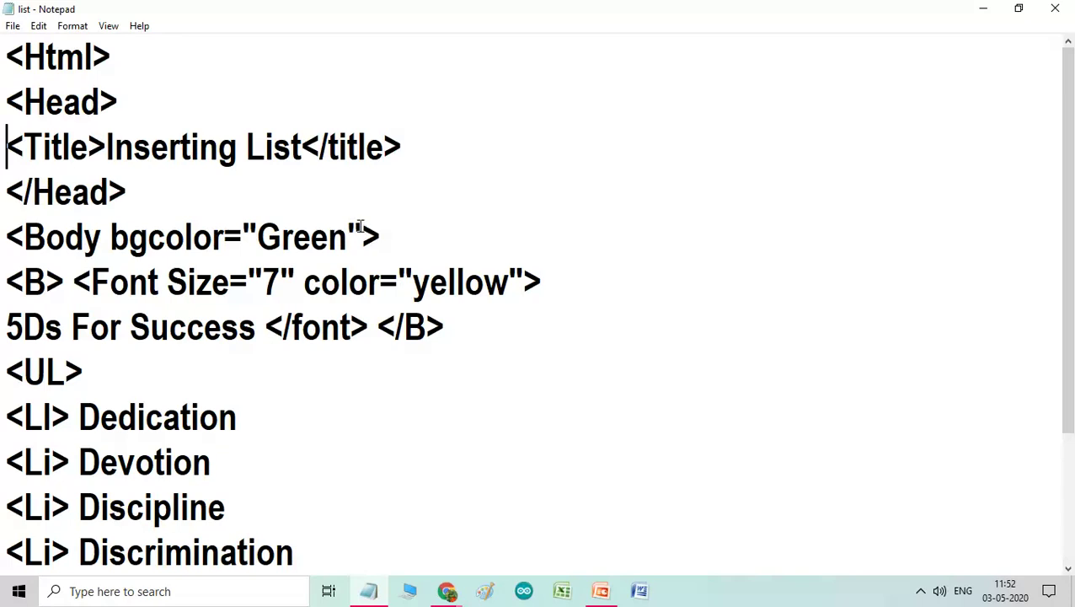
{"action": "mouse_move", "coordinate": [81, 260]}
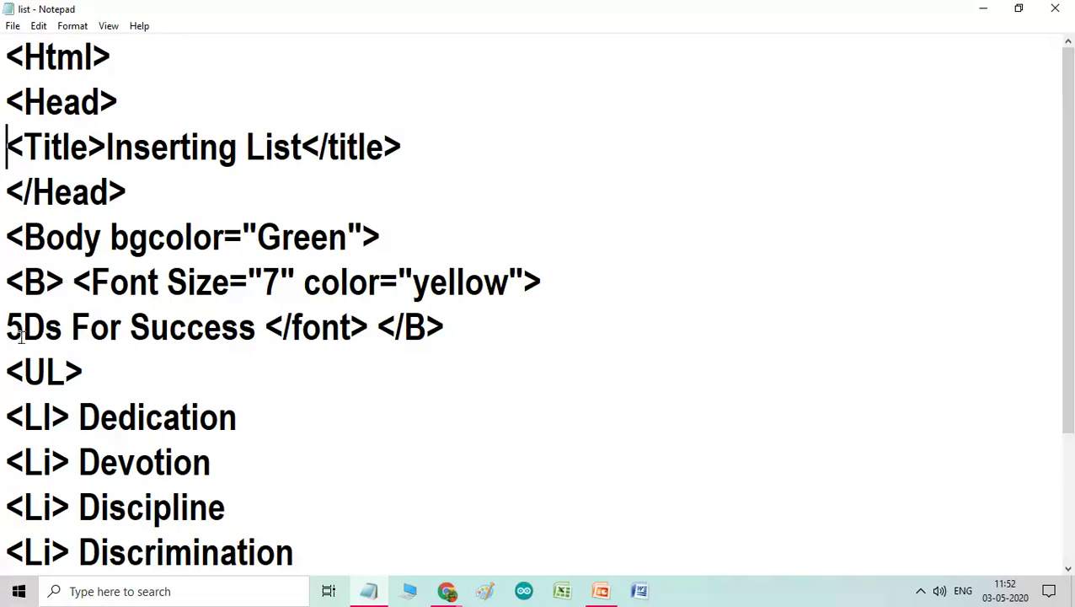
{"action": "mouse_move", "coordinate": [199, 276]}
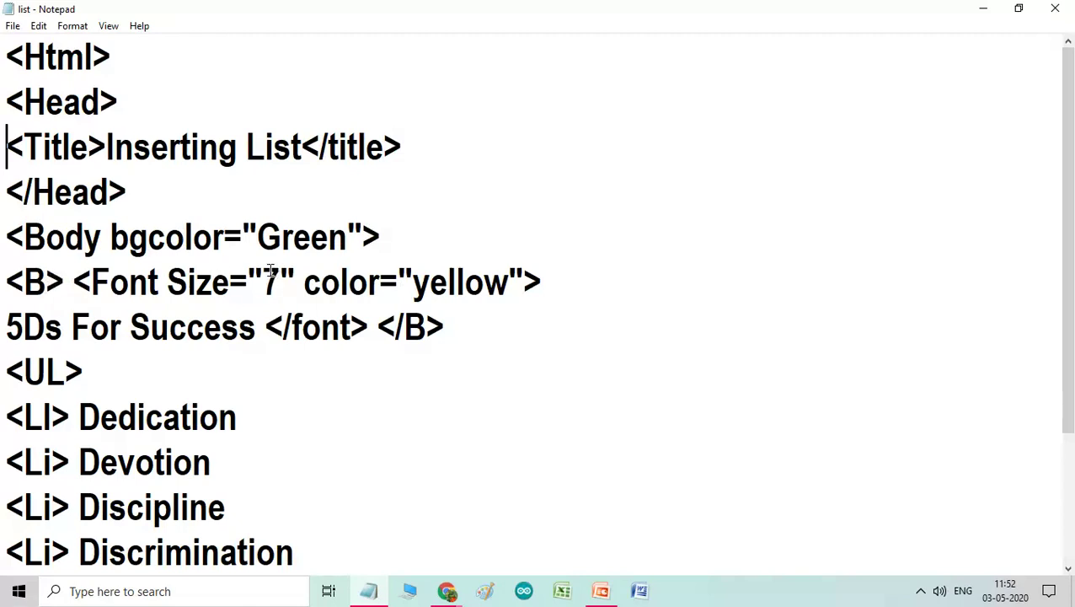
{"action": "mouse_move", "coordinate": [512, 281]}
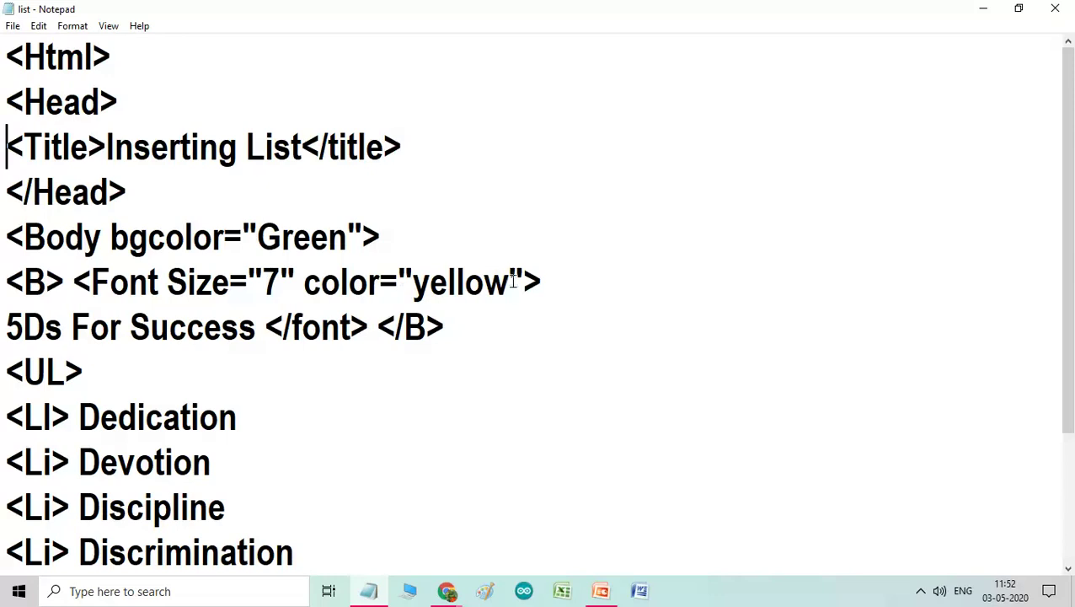
{"action": "mouse_move", "coordinate": [389, 277]}
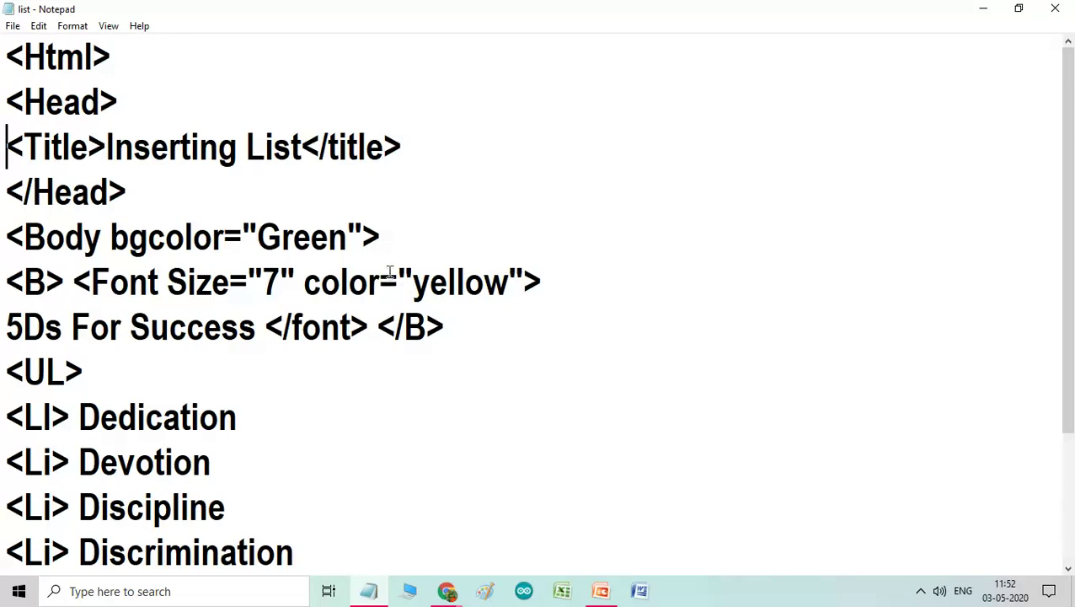
{"action": "mouse_move", "coordinate": [229, 280]}
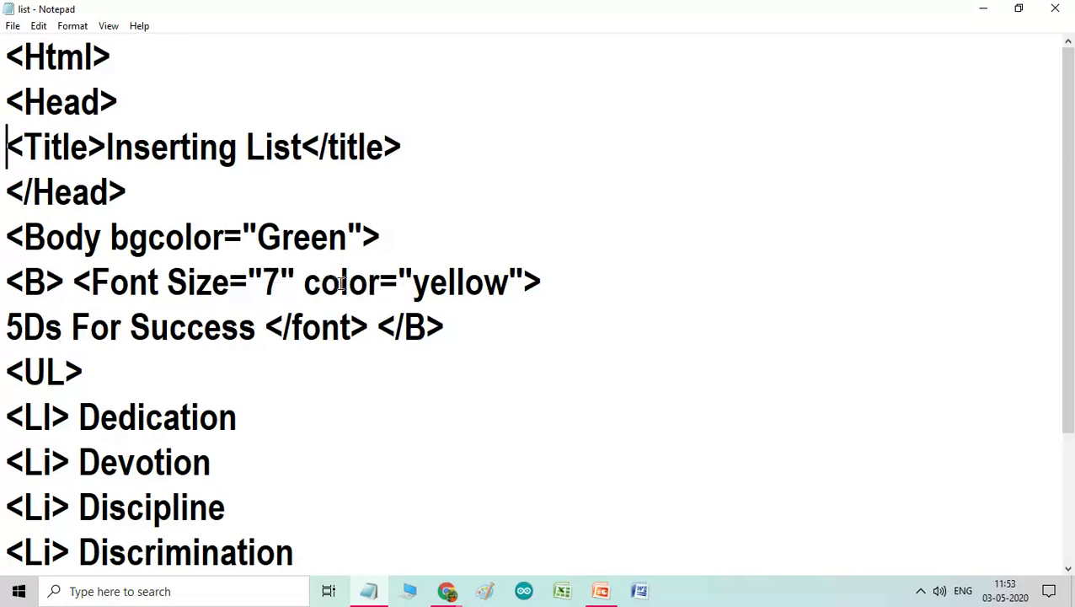
{"action": "mouse_move", "coordinate": [472, 282]}
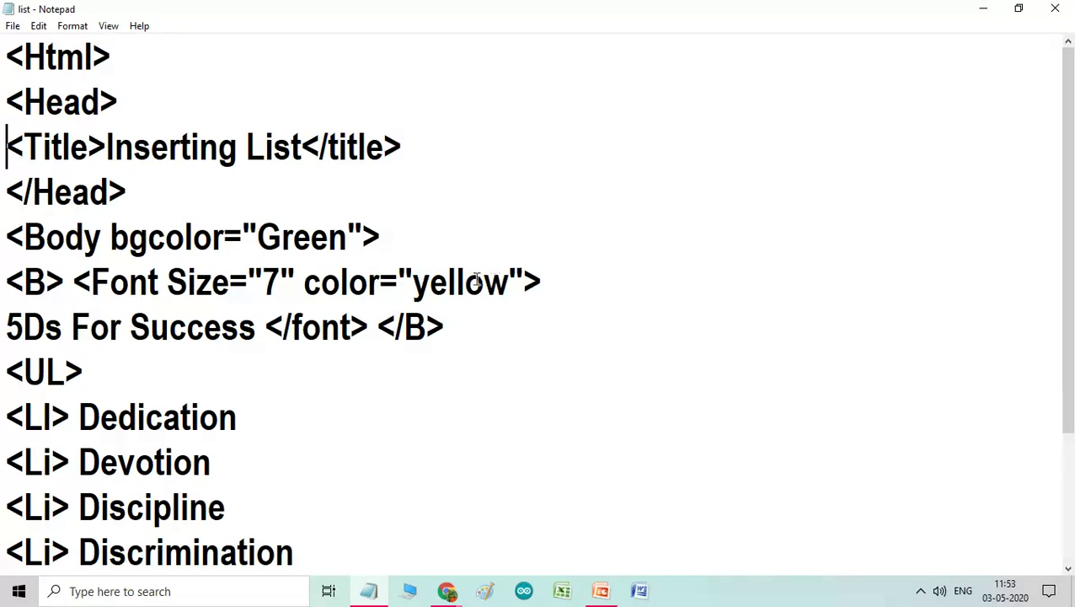
{"action": "mouse_move", "coordinate": [196, 327]}
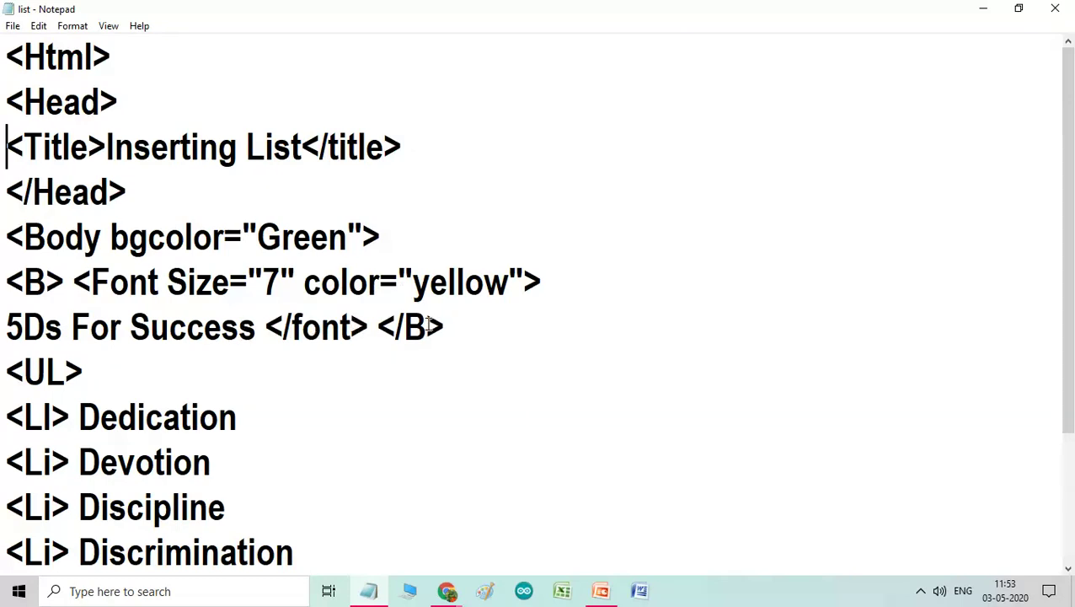
{"action": "mouse_move", "coordinate": [172, 367]}
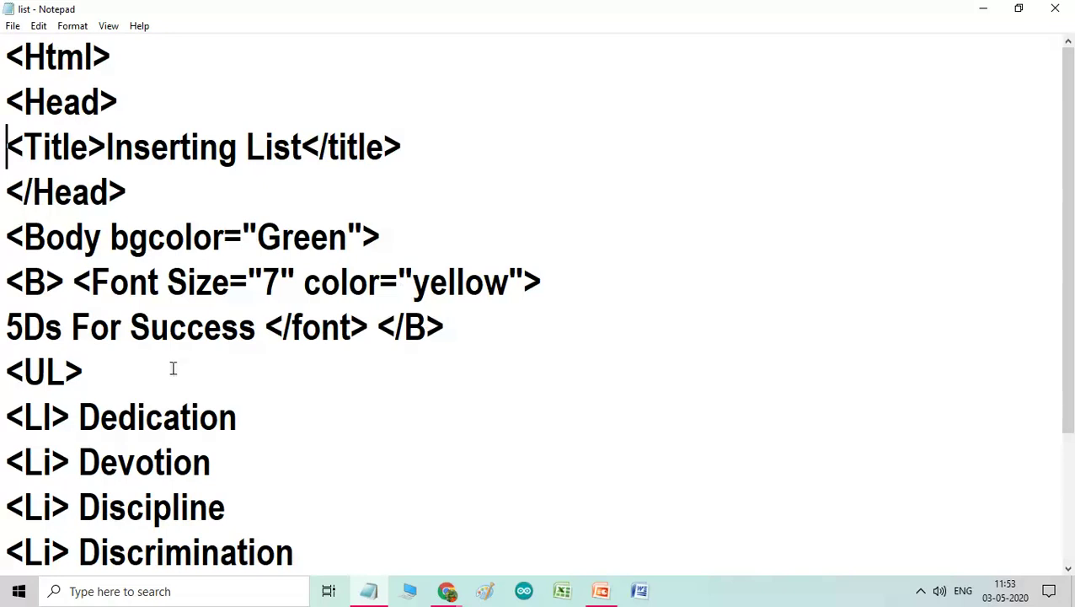
{"action": "left_click", "coordinate": [93, 371]}
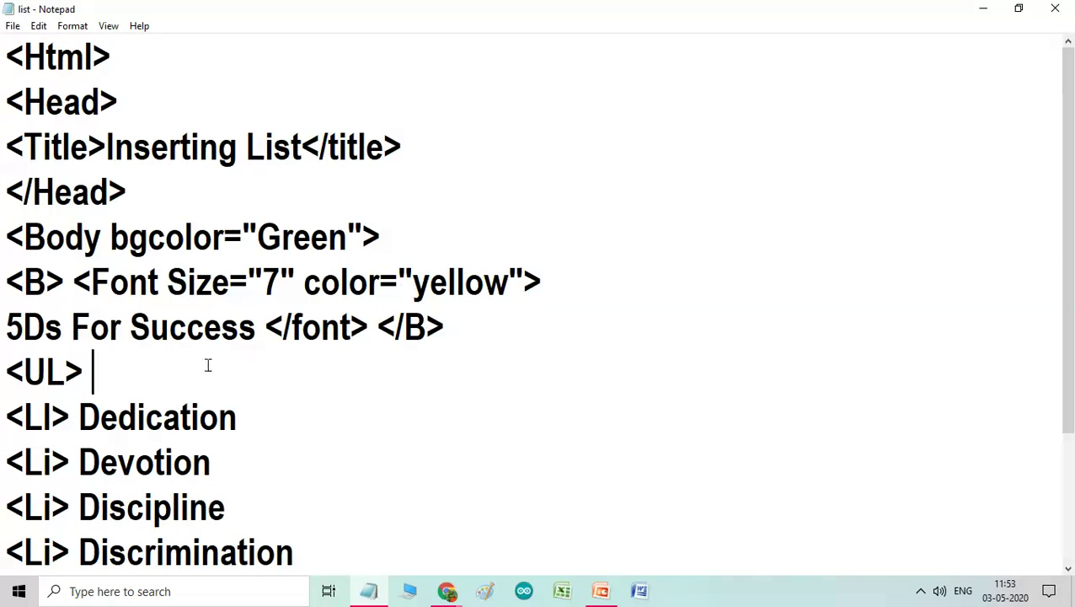
{"action": "left_click", "coordinate": [101, 508]}
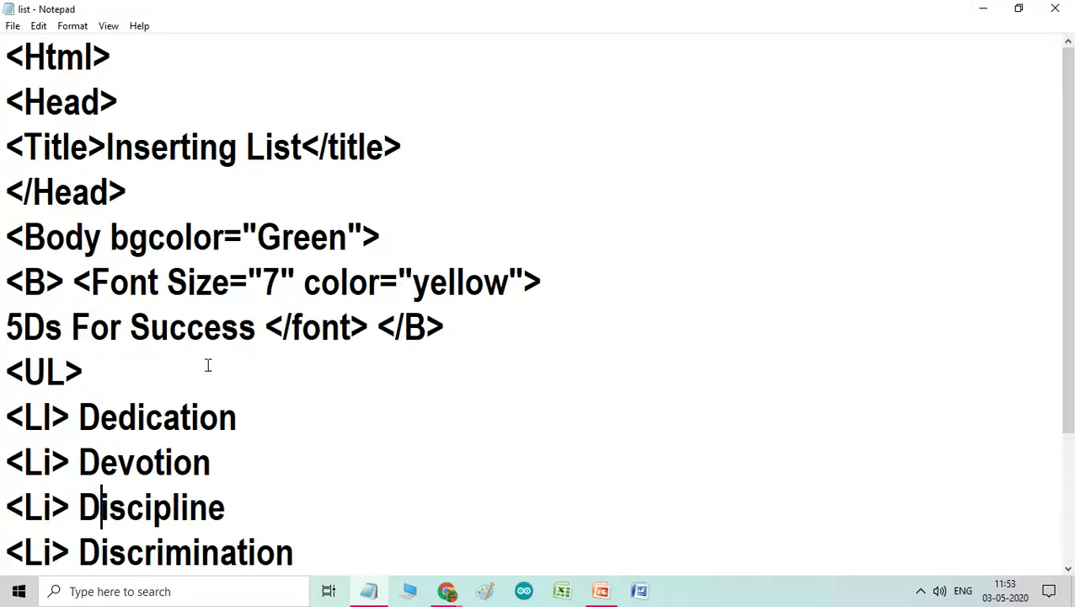
{"action": "left_click", "coordinate": [93, 373]}
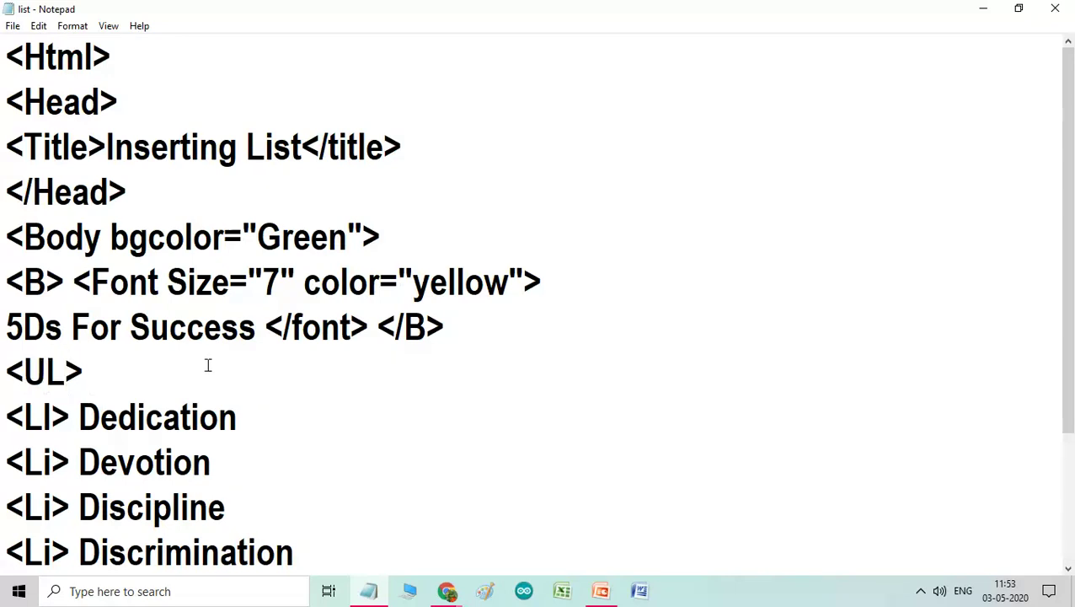
{"action": "left_click", "coordinate": [84, 372]}
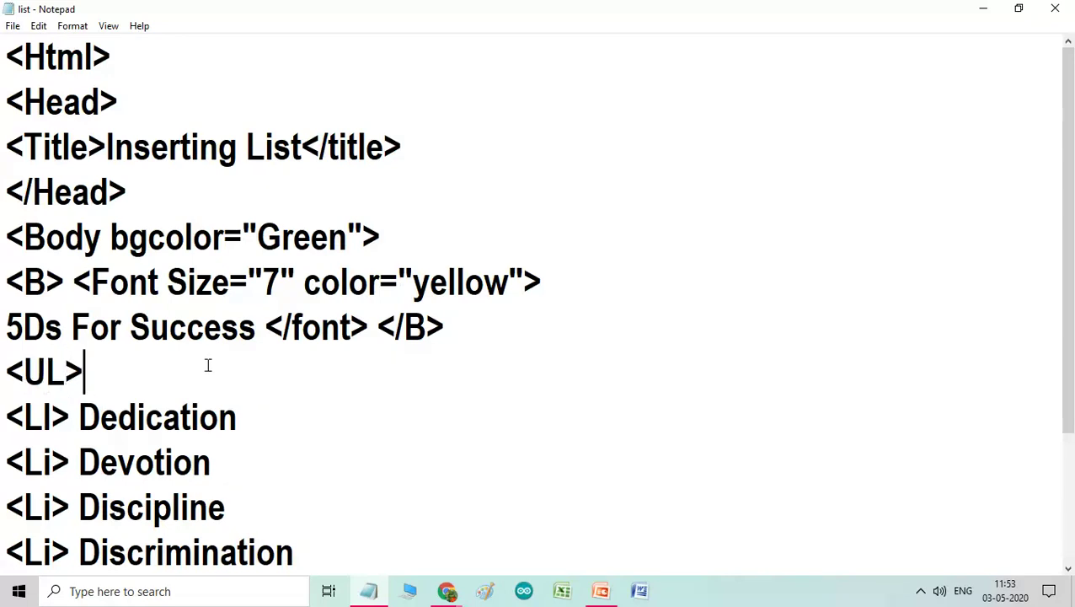
{"action": "left_click", "coordinate": [79, 418]}
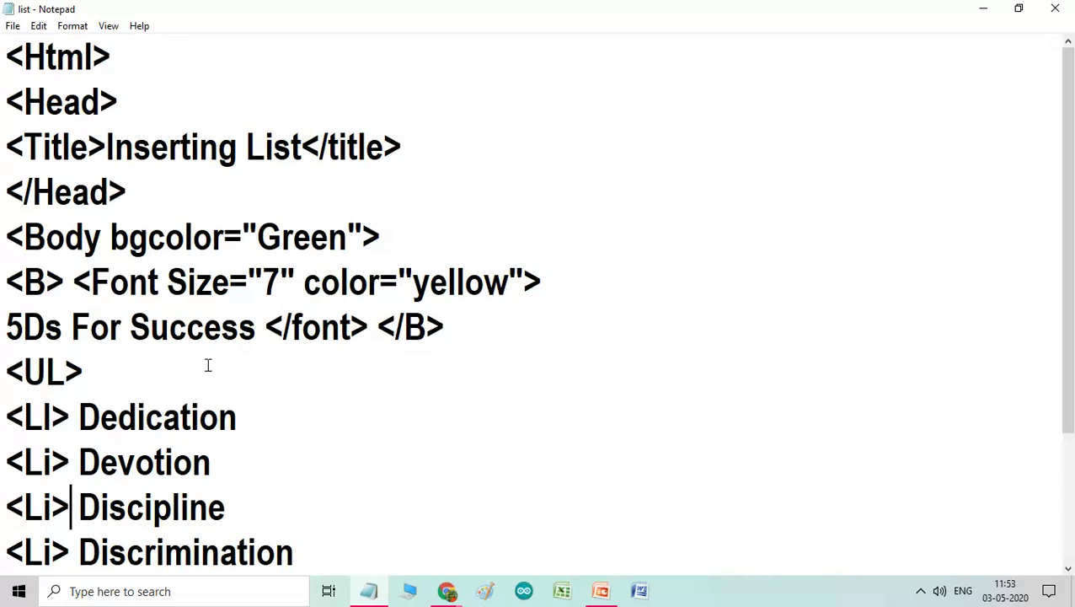
{"action": "left_click", "coordinate": [74, 553]}
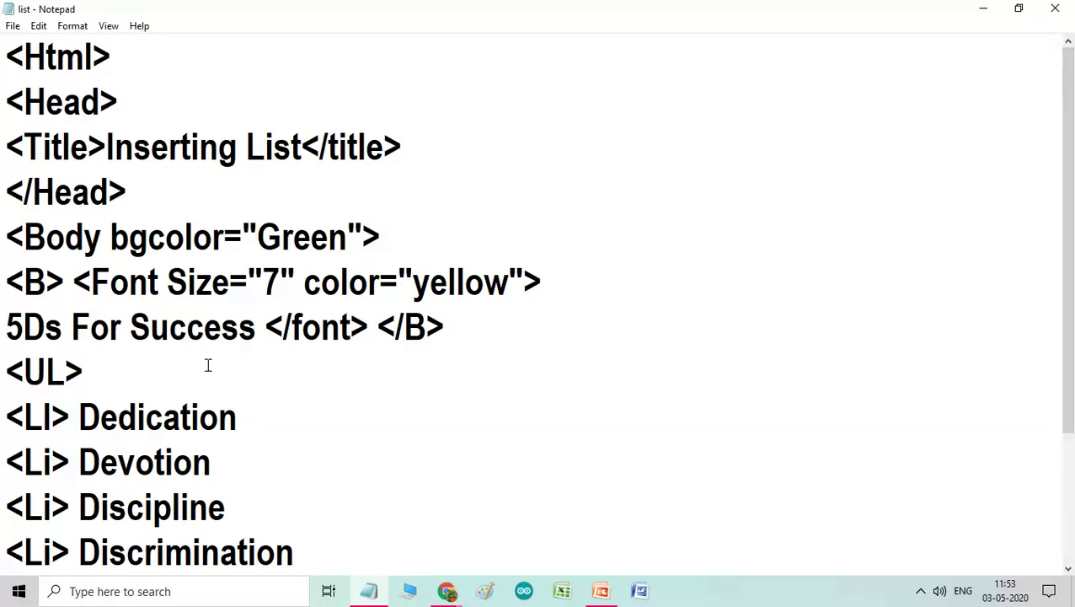
{"action": "scroll", "scroll_direction": "down", "scroll_amount": 3}
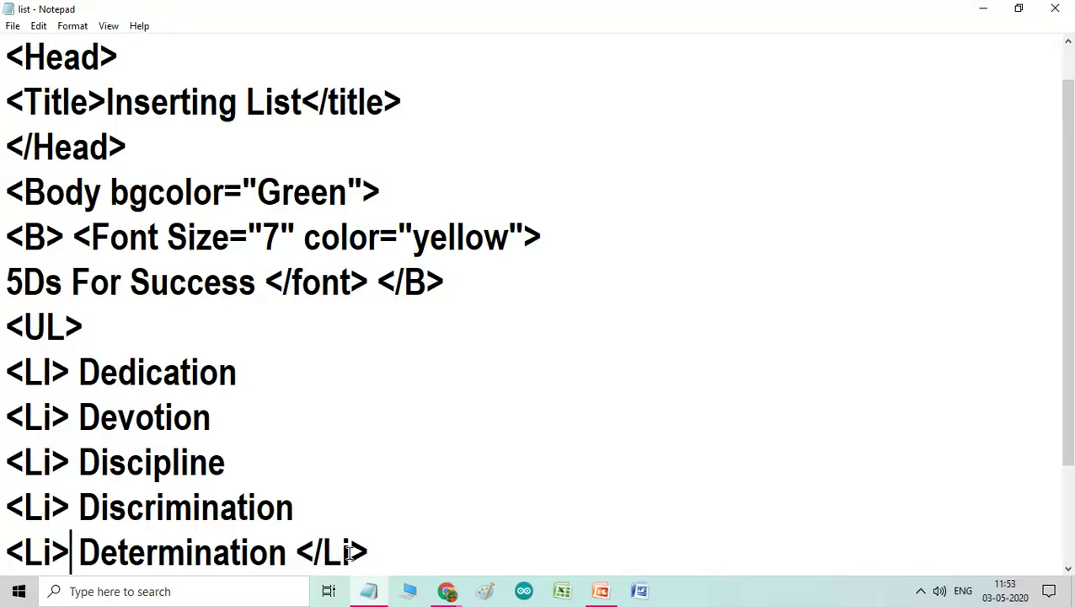
{"action": "mouse_move", "coordinate": [344, 374]}
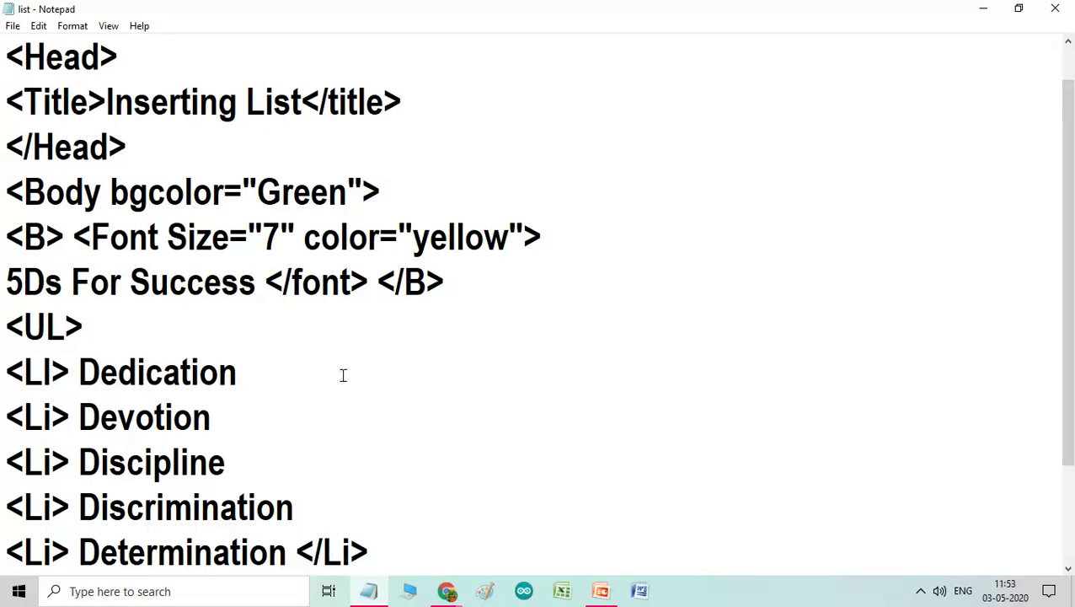
Add the closing </li> tag after the Dedication list item
{"action": "type", "text": "<"}
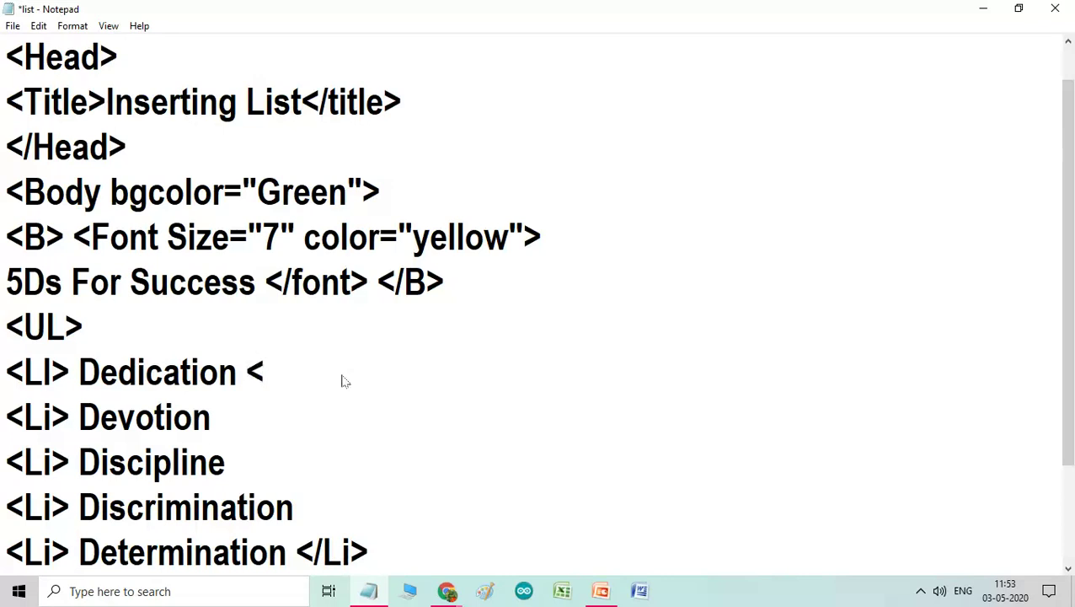
{"action": "type", "text": "/l"}
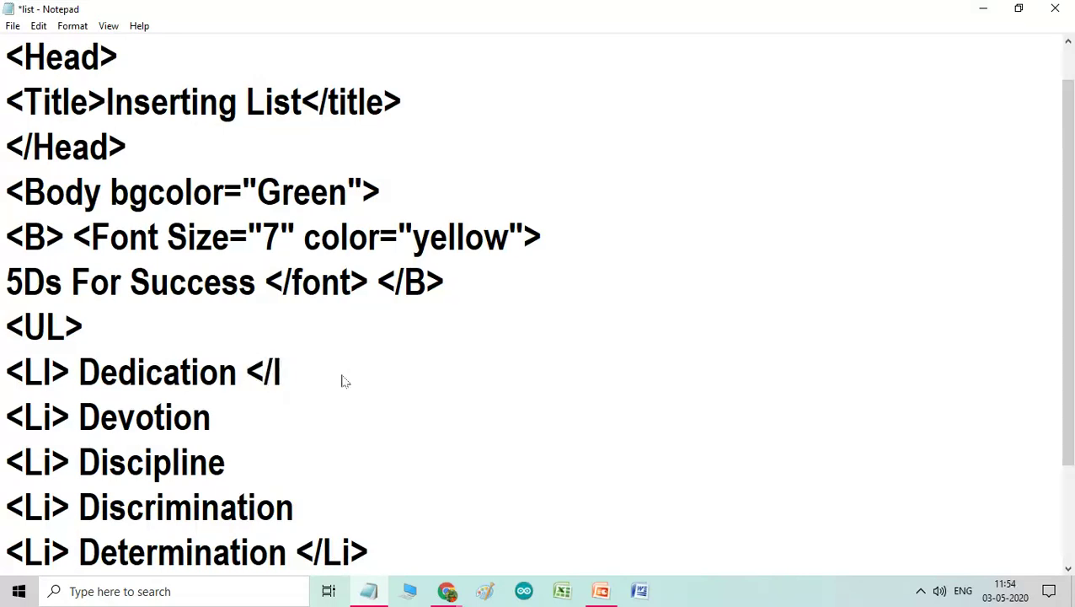
{"action": "type", "text": "i>"}
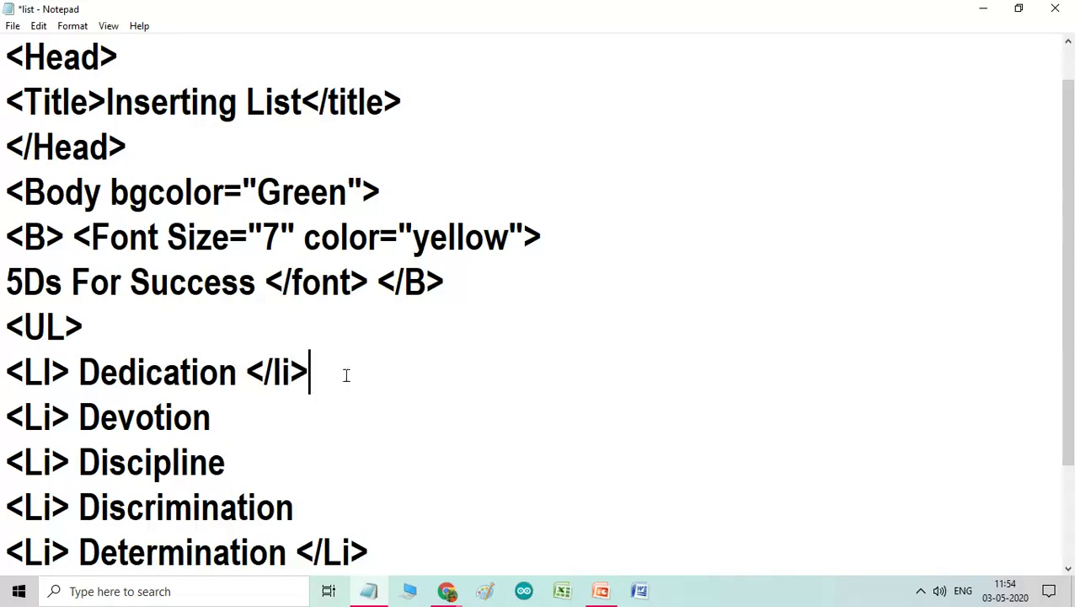
{"action": "mouse_move", "coordinate": [215, 377]}
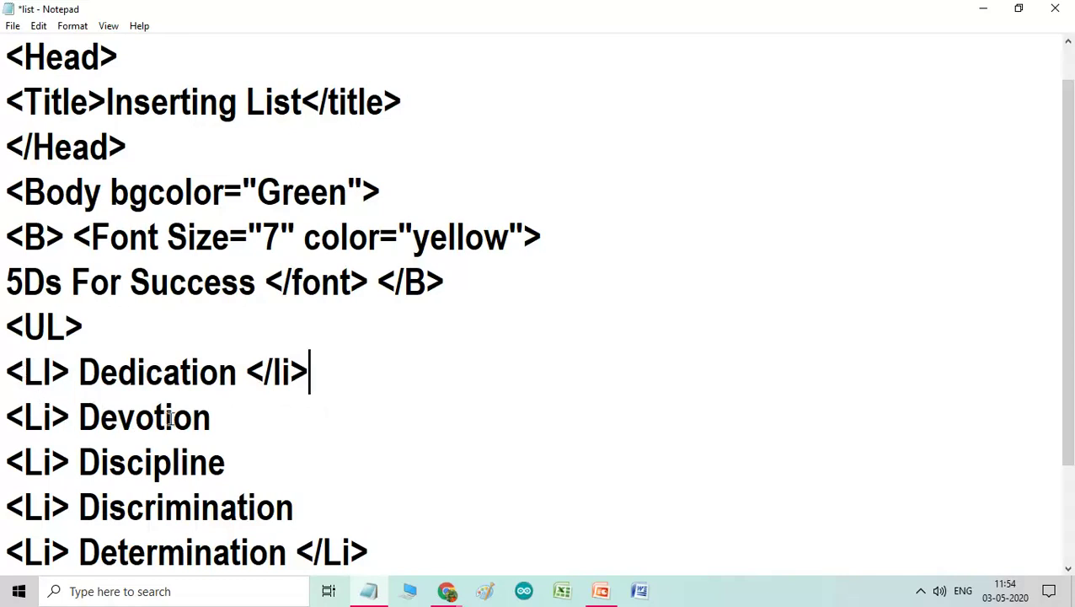
{"action": "mouse_move", "coordinate": [59, 418]}
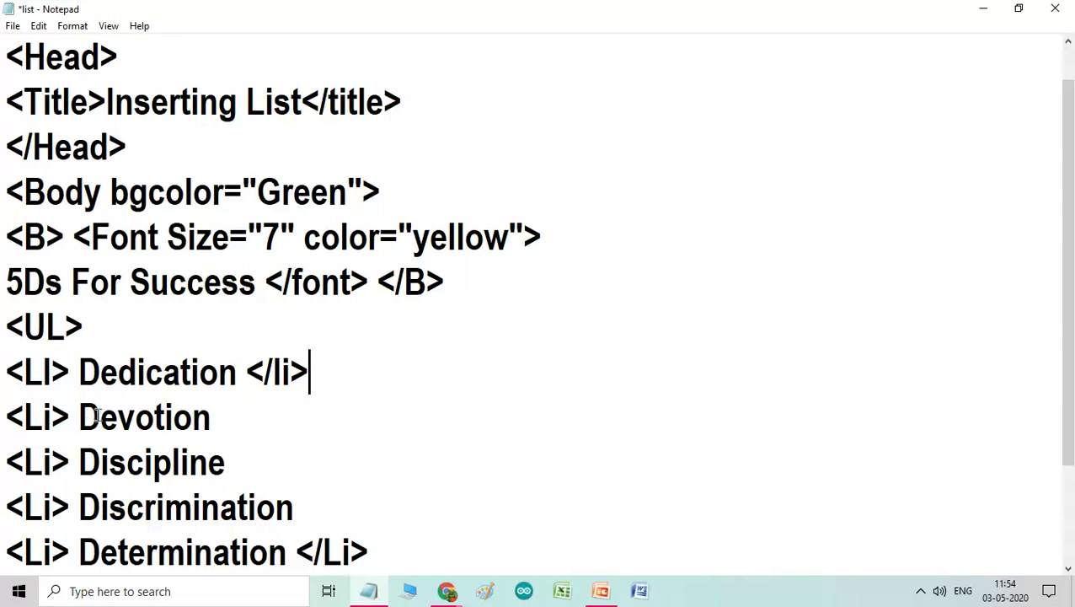
{"action": "mouse_move", "coordinate": [64, 418]}
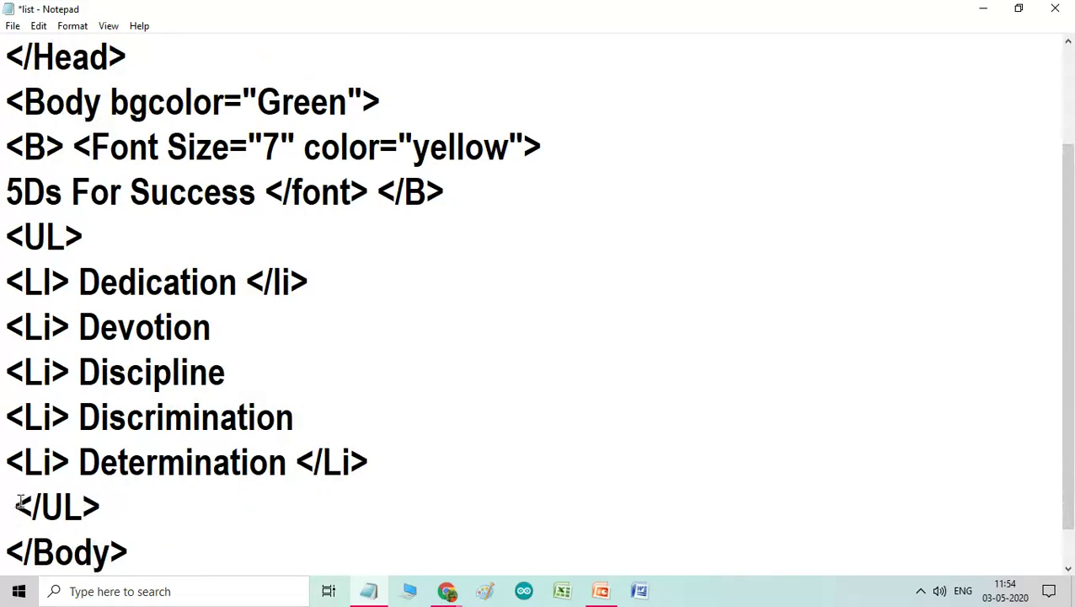
Place the cursor after </Body> to add the closing </Html> tag
{"action": "left_click", "coordinate": [134, 553]}
{"action": "type", "text": "</Html>"}
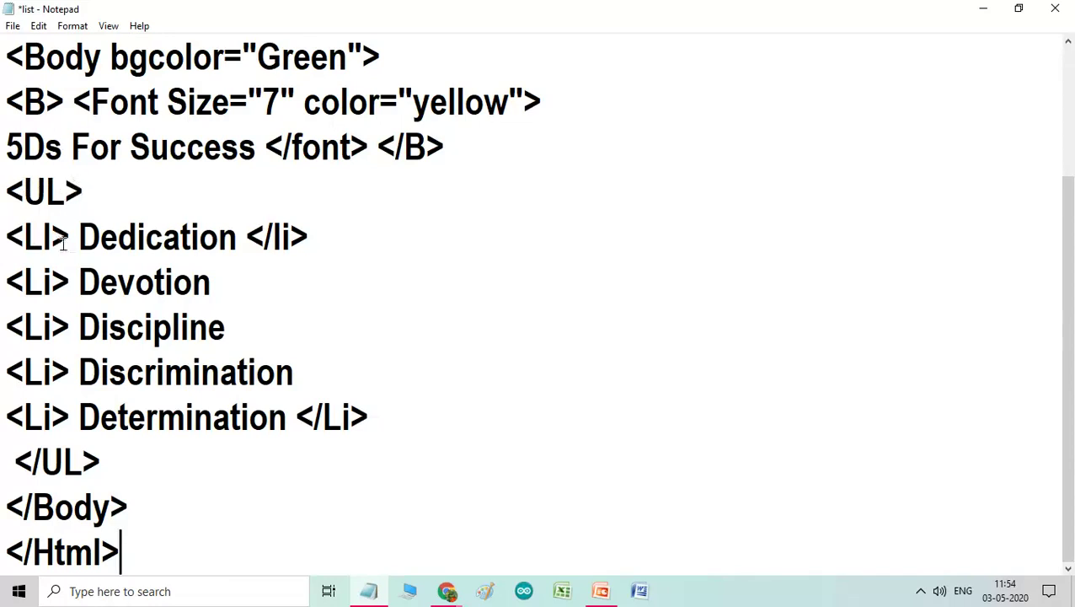
{"action": "mouse_move", "coordinate": [350, 238]}
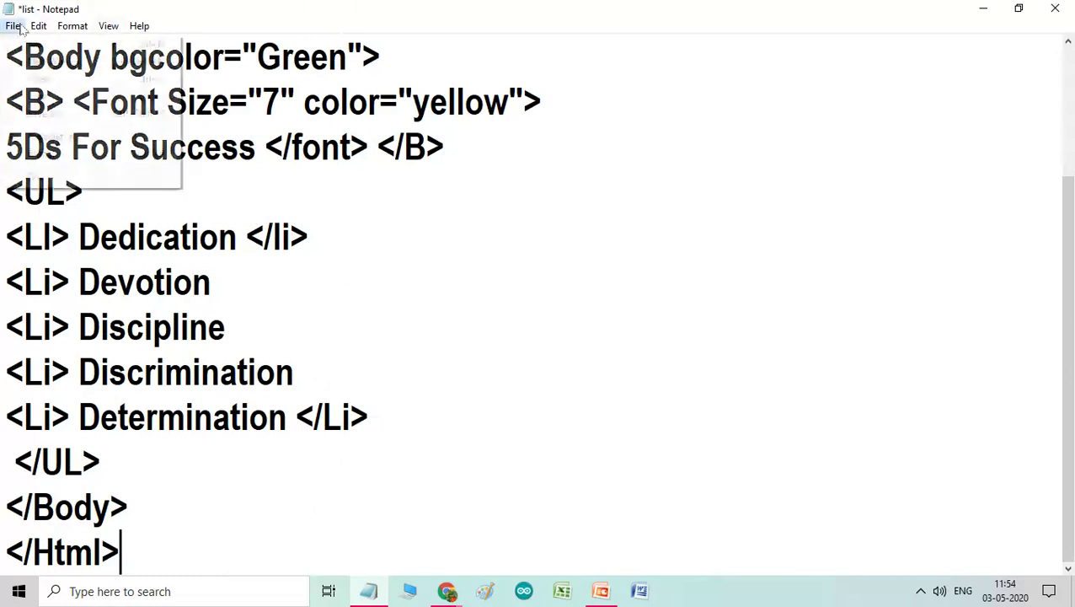
Save list.html through File > Save
{"action": "left_click", "coordinate": [14, 26]}
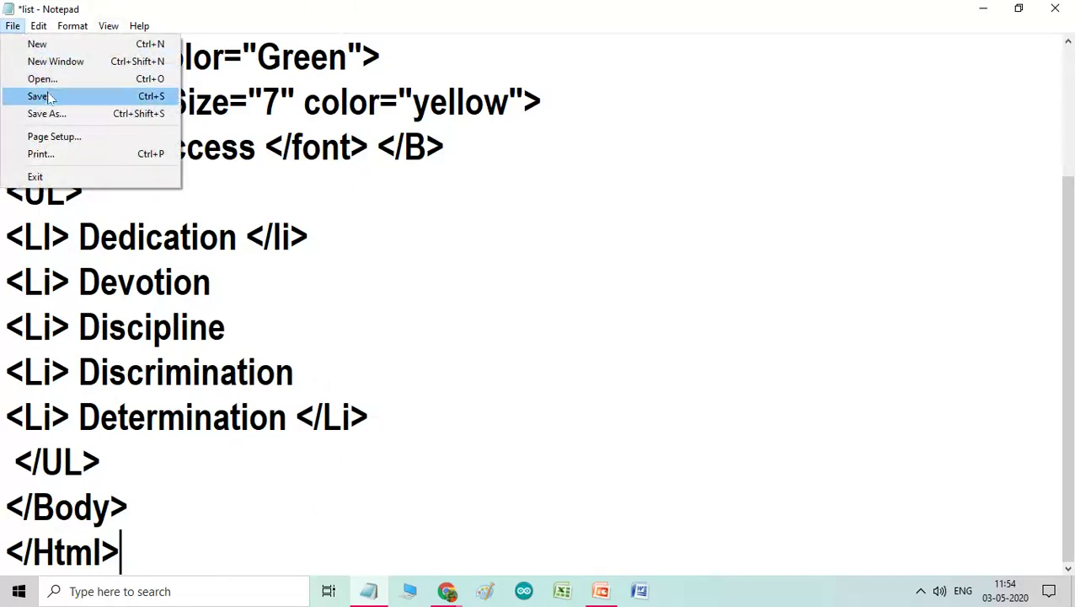
{"action": "left_click", "coordinate": [39, 94]}
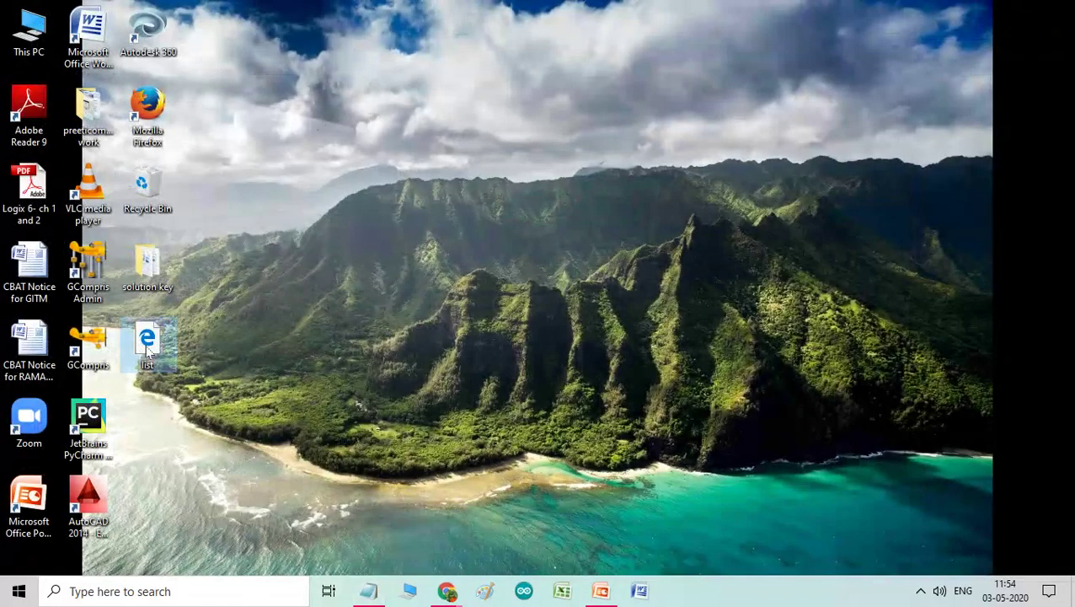
Preview list.html in Edge from the desktop
{"action": "double_click", "coordinate": [147, 340]}
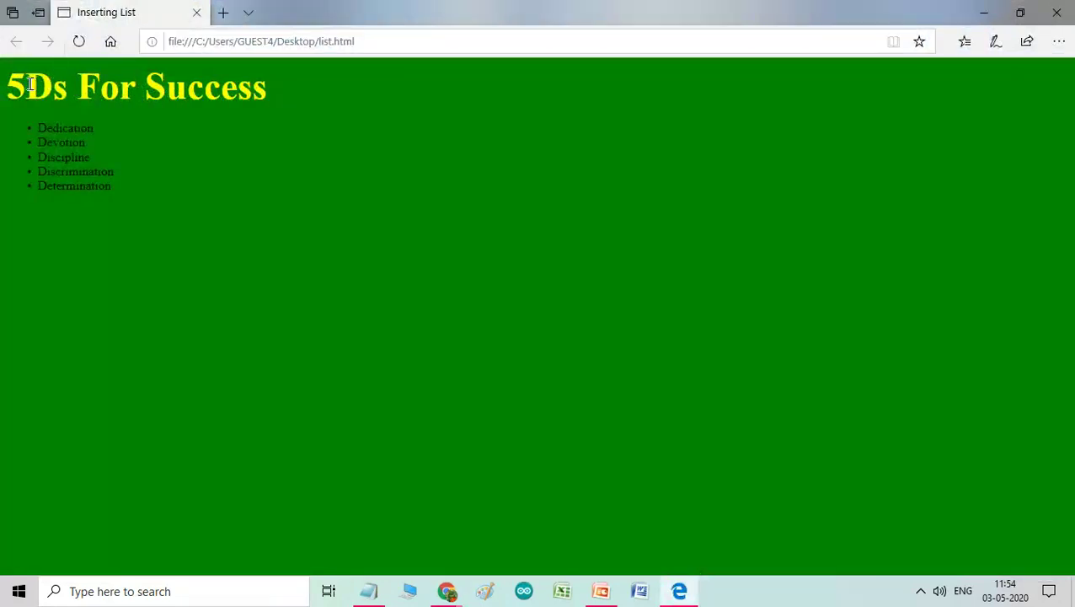
{"action": "mouse_move", "coordinate": [666, 255]}
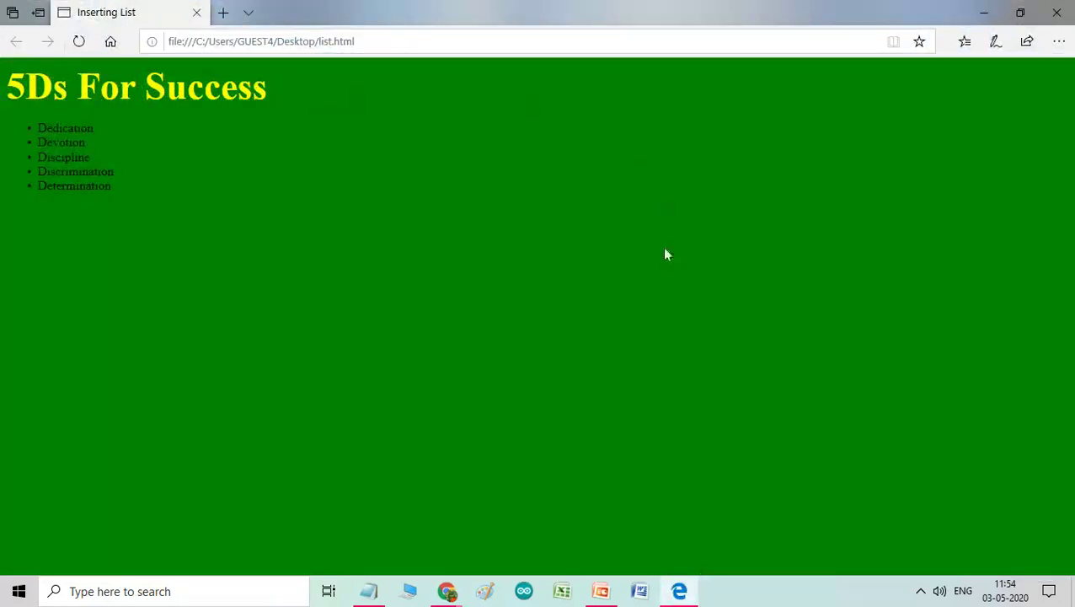
{"action": "mouse_move", "coordinate": [452, 233]}
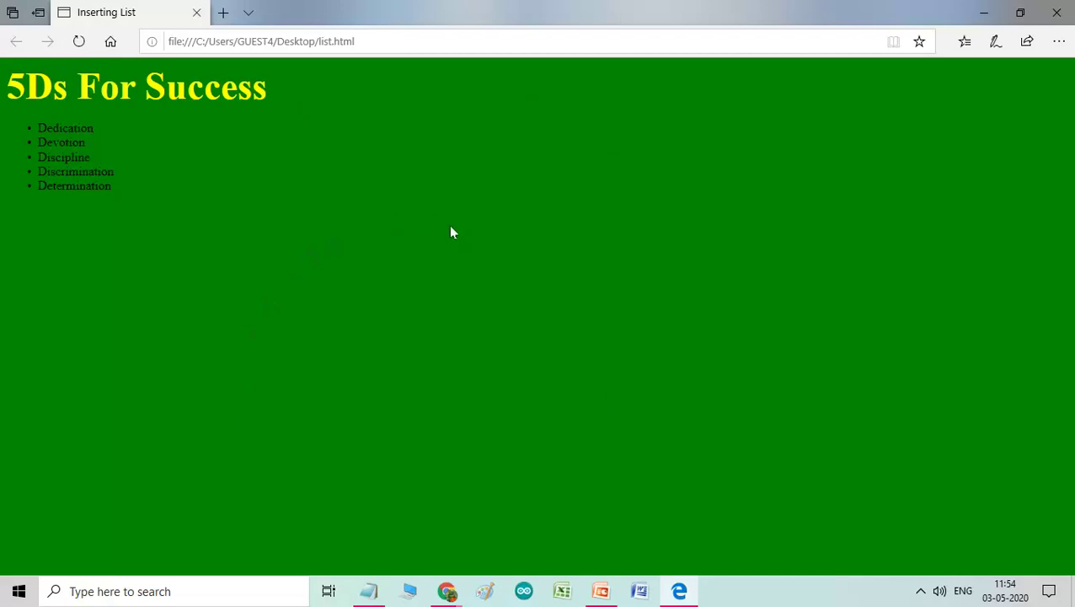
{"action": "mouse_move", "coordinate": [52, 84]}
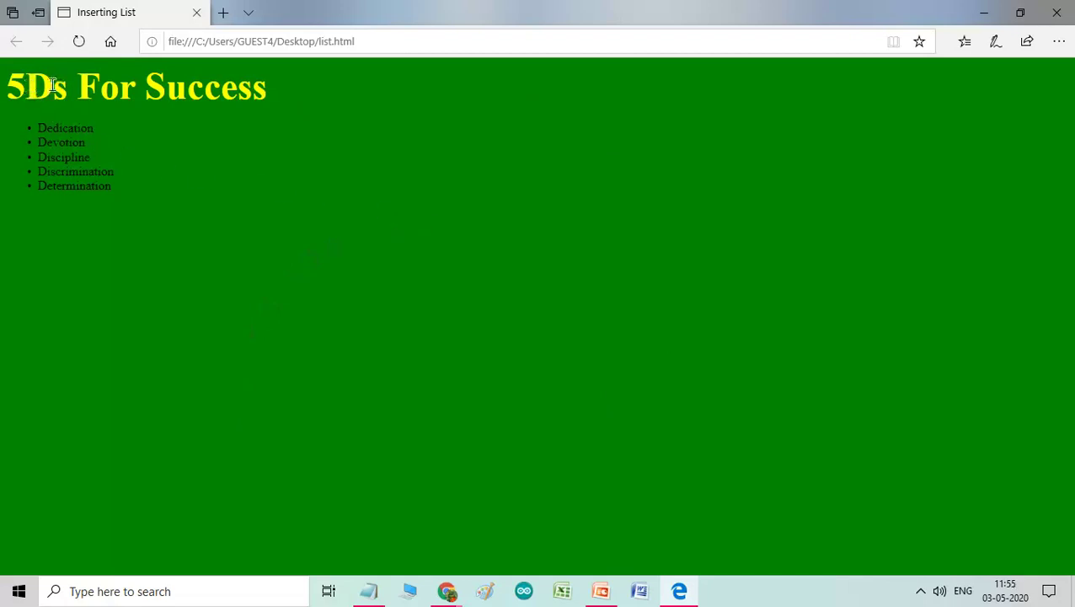
{"action": "mouse_move", "coordinate": [266, 91]}
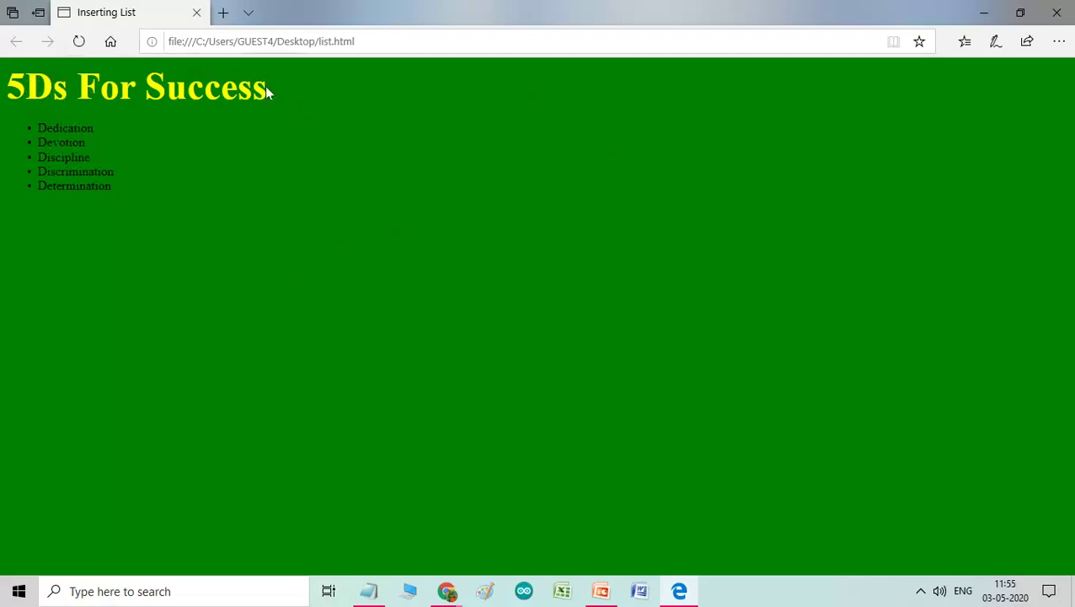
{"action": "mouse_move", "coordinate": [126, 116]}
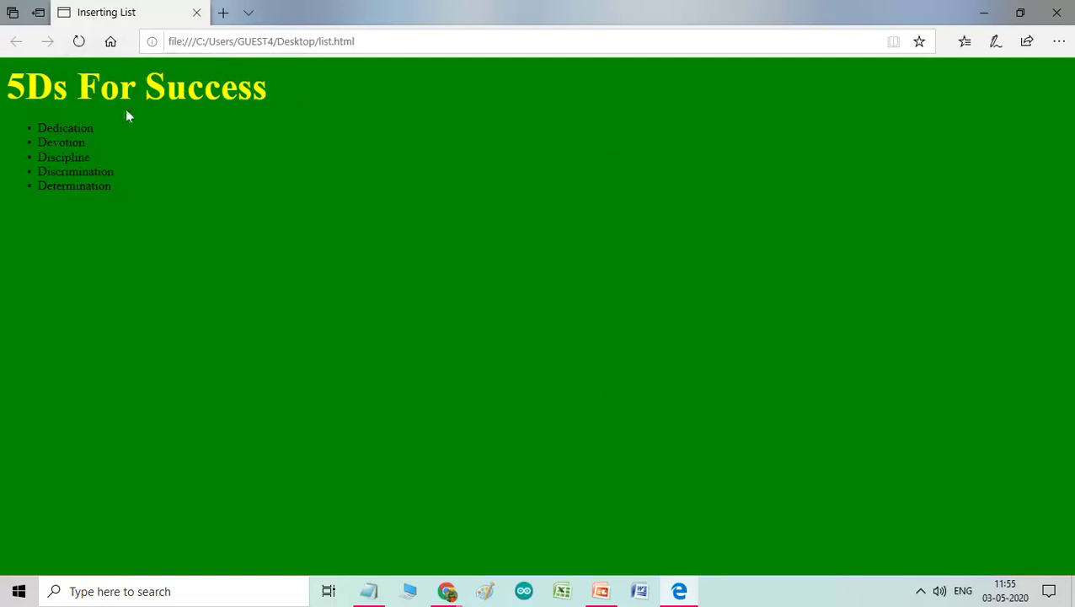
{"action": "mouse_move", "coordinate": [64, 132]}
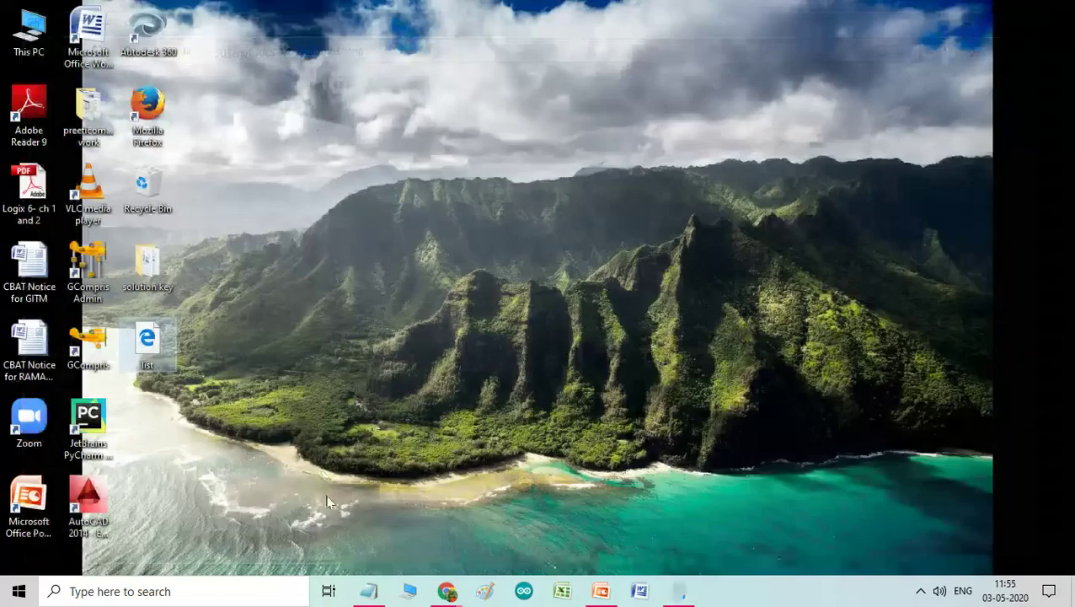
Cut </font> from after the heading and paste it just before </UL>, then begin saving
{"action": "double_click", "coordinate": [148, 341]}
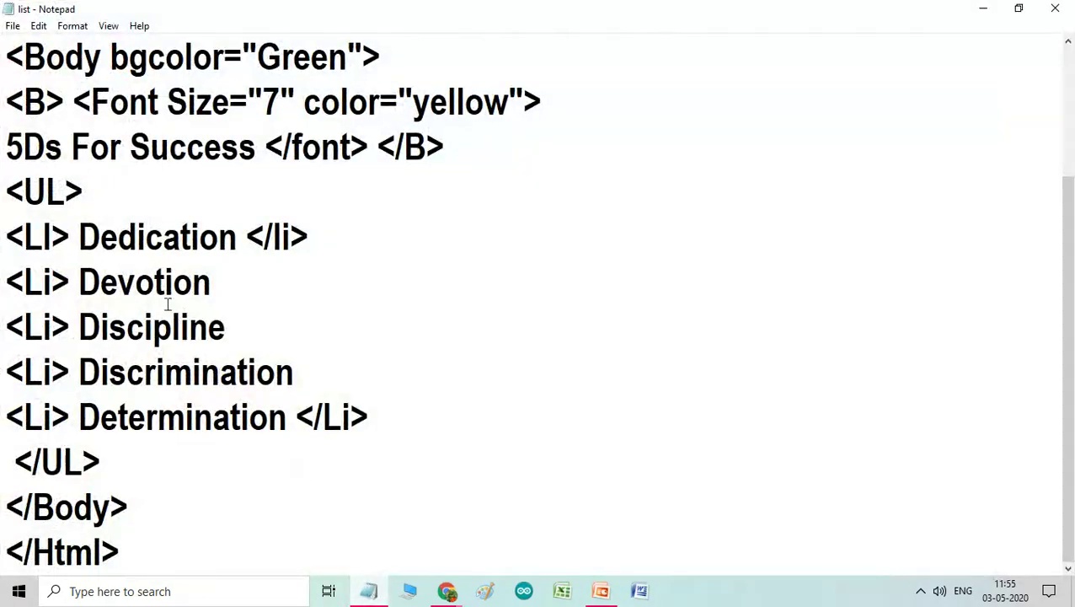
{"action": "mouse_move", "coordinate": [268, 403]}
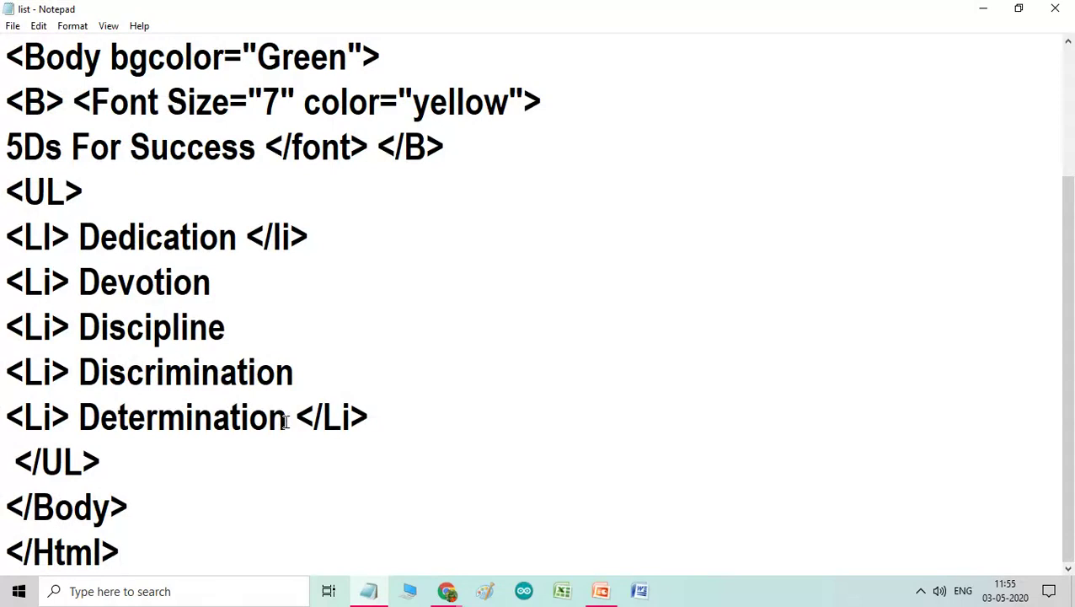
{"action": "left_click", "coordinate": [119, 553]}
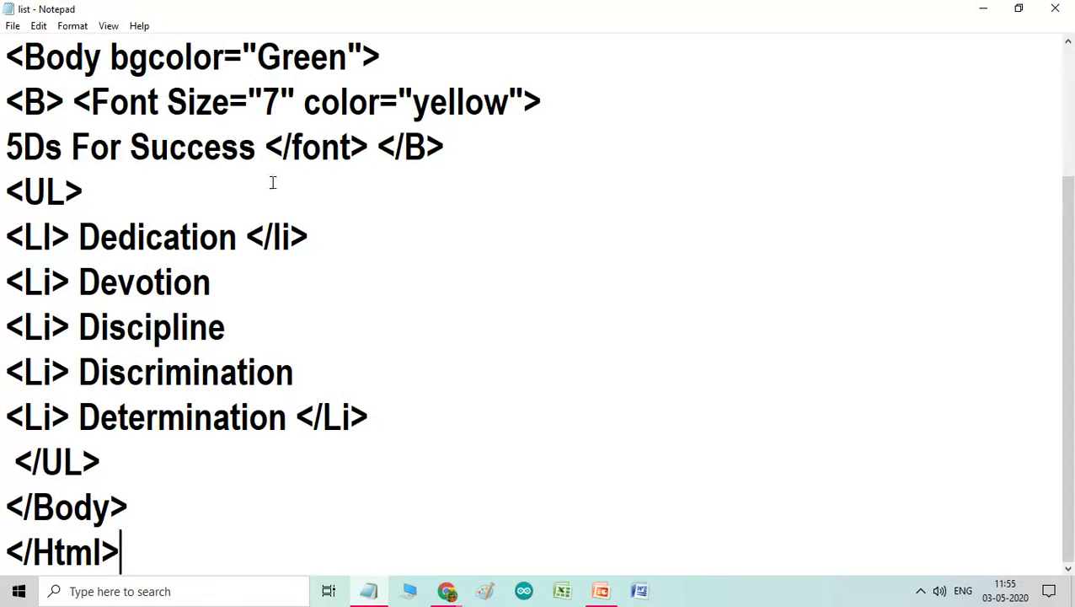
{"action": "double_click", "coordinate": [317, 147]}
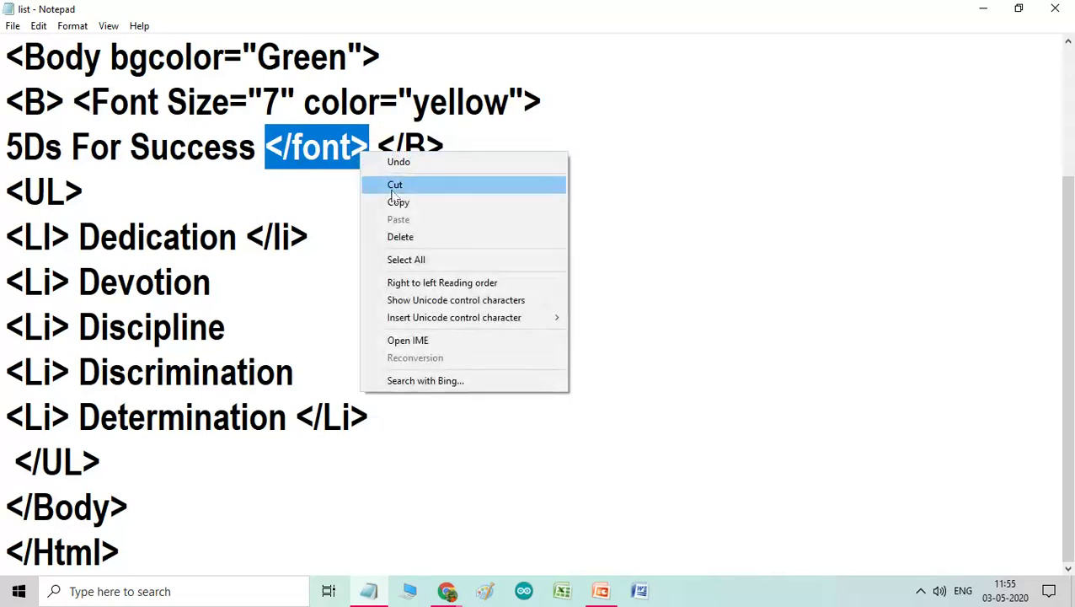
{"action": "left_click", "coordinate": [395, 183]}
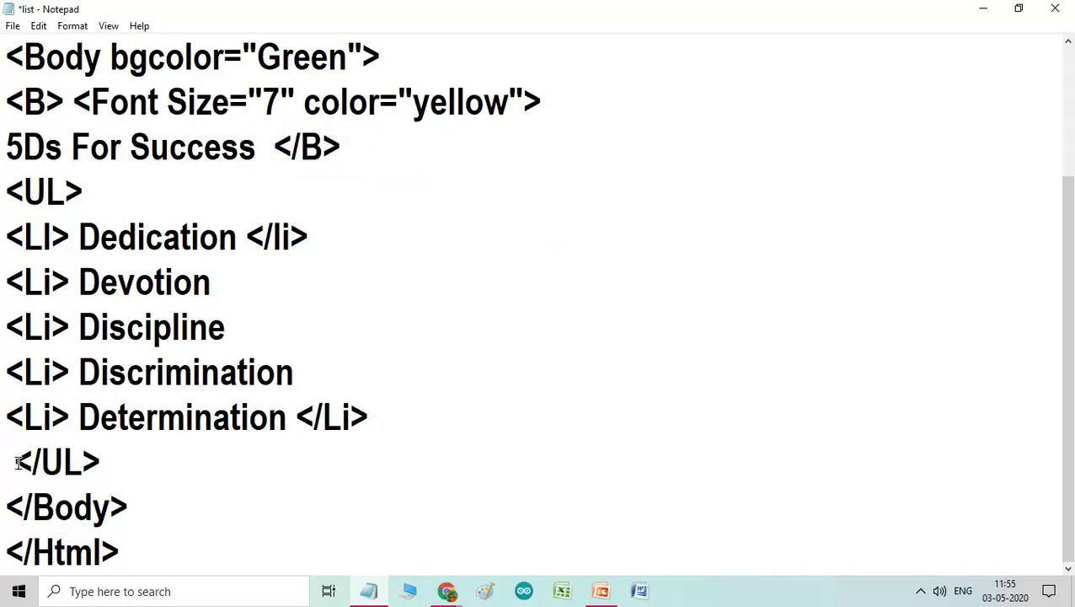
{"action": "right_click", "coordinate": [15, 461]}
{"action": "type", "text": "</font> "}
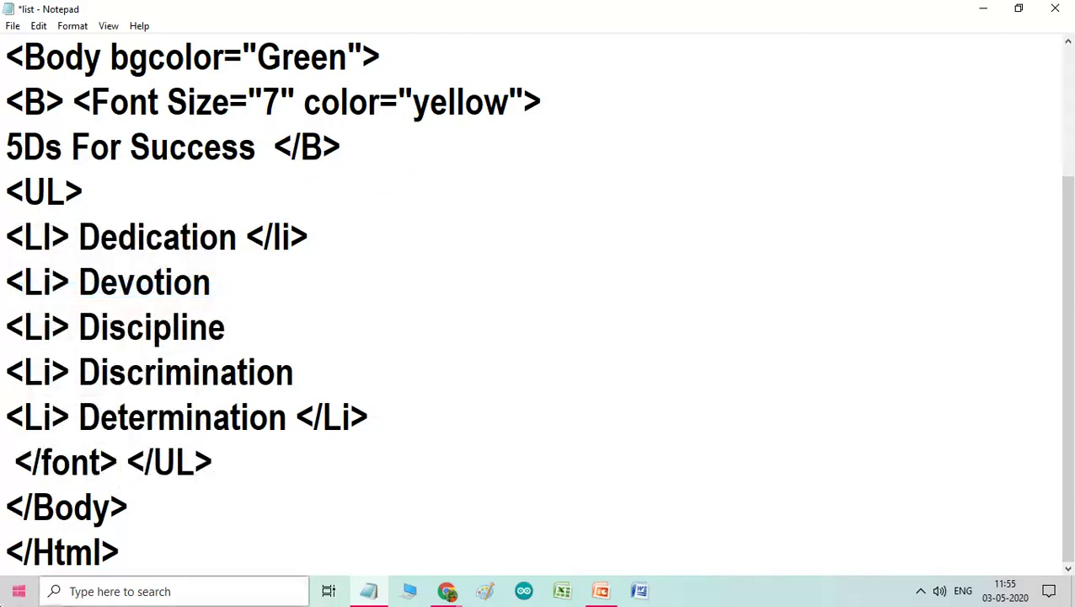
{"action": "left_click", "coordinate": [13, 25]}
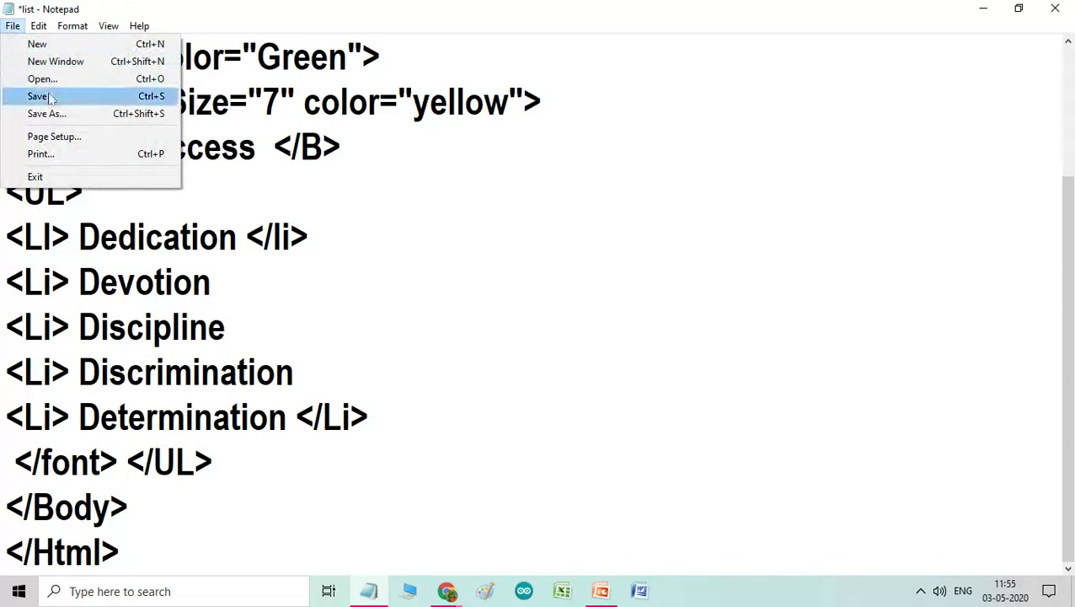
Save the source, preview the yellow list items in Edge, then minimize the browser
{"action": "left_click", "coordinate": [39, 95]}
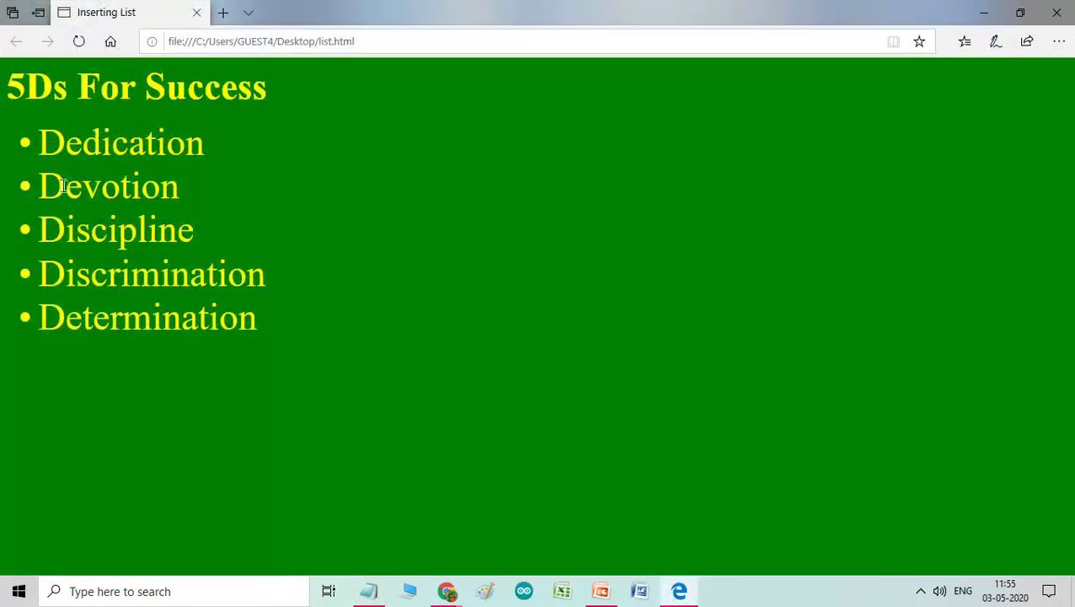
{"action": "mouse_move", "coordinate": [27, 149]}
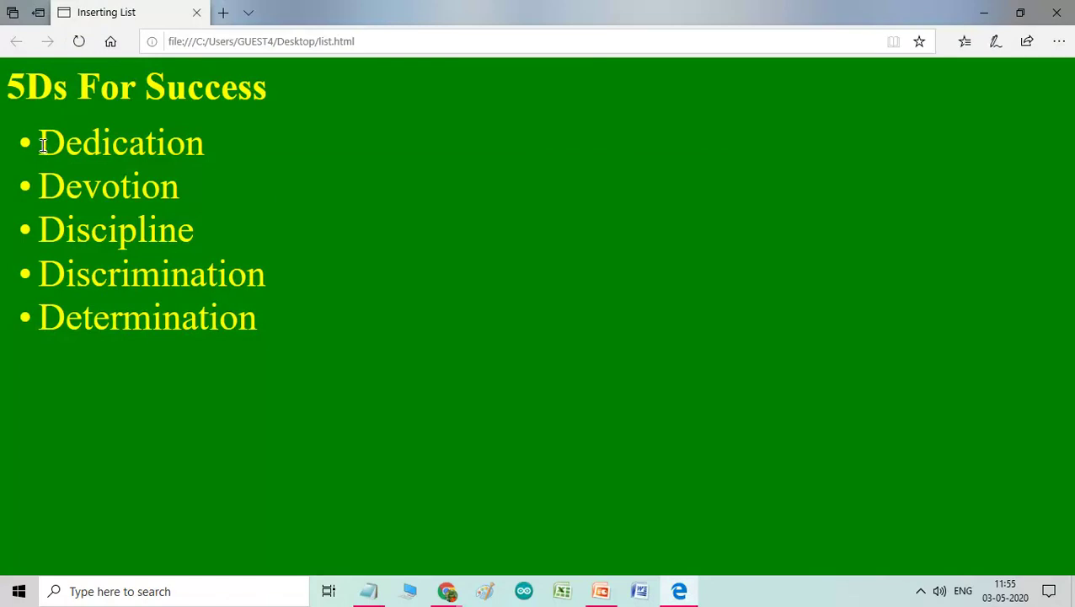
{"action": "mouse_move", "coordinate": [50, 211]}
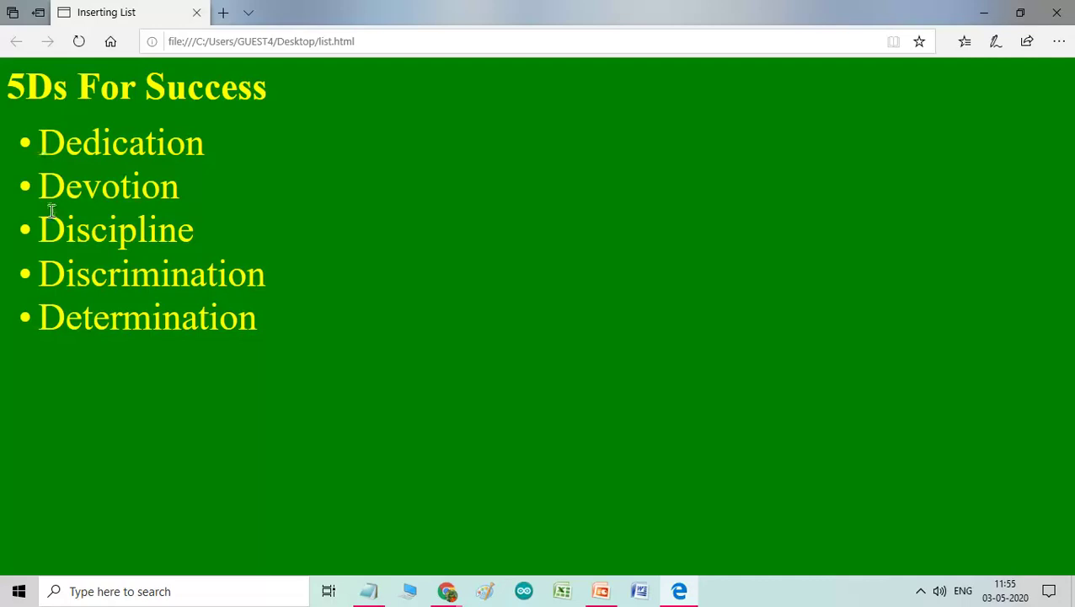
{"action": "mouse_move", "coordinate": [40, 138]}
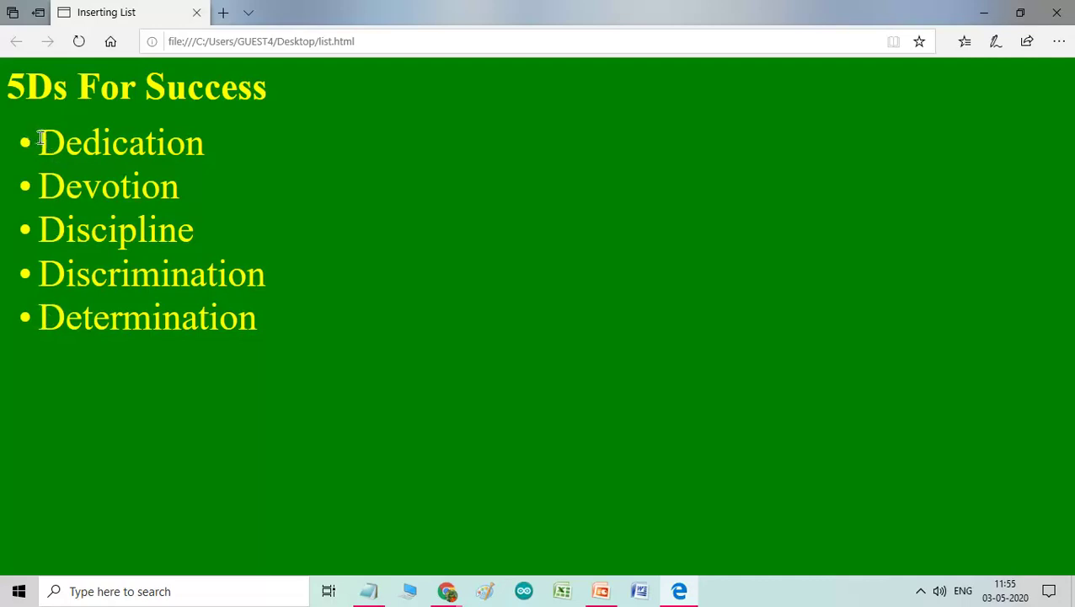
{"action": "mouse_move", "coordinate": [41, 221]}
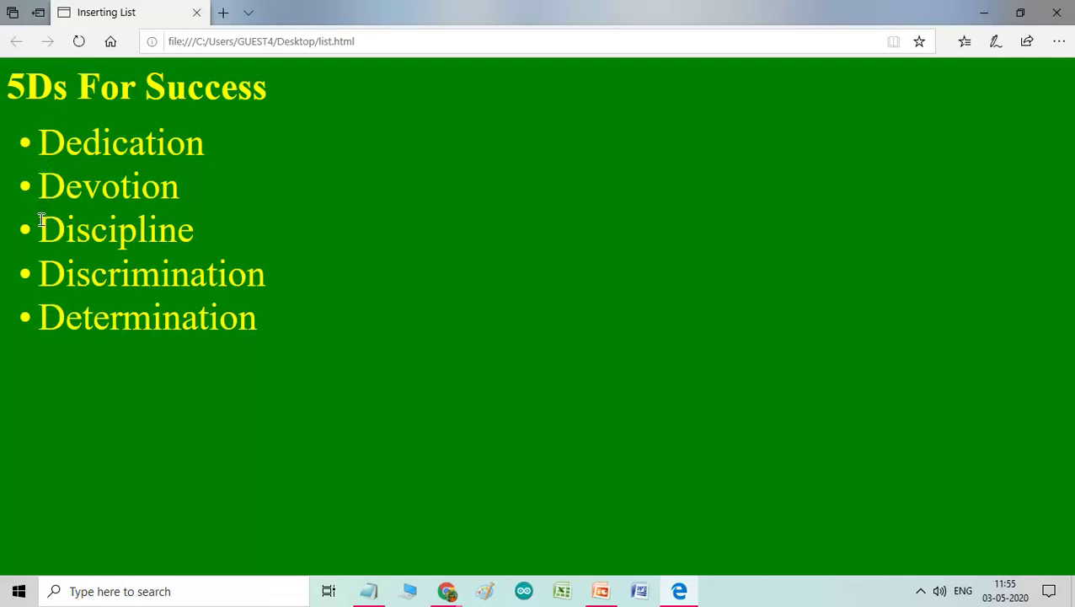
{"action": "mouse_move", "coordinate": [81, 310]}
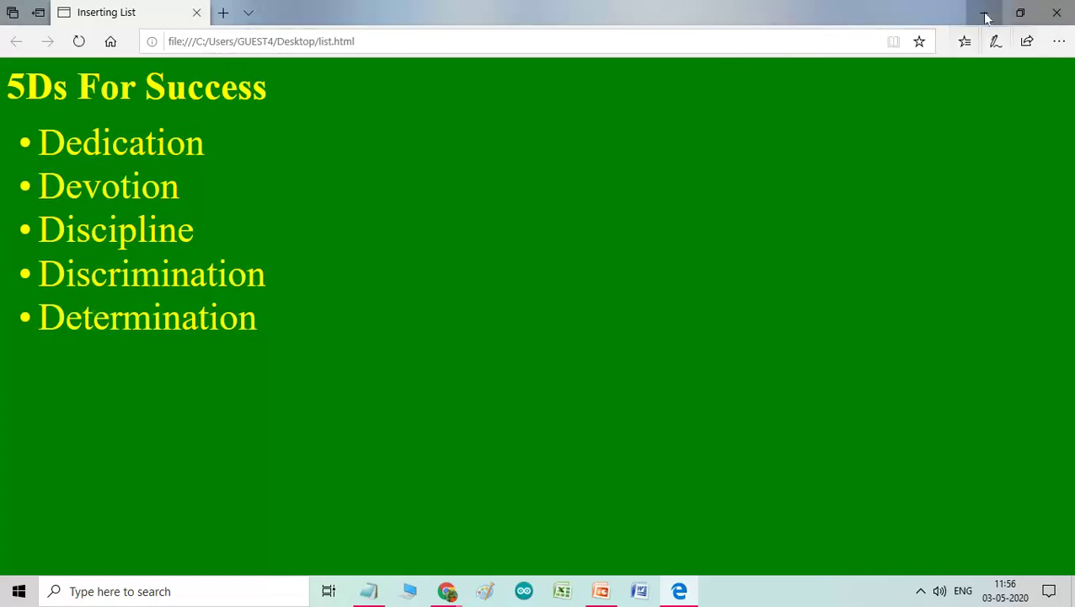
{"action": "left_click", "coordinate": [995, 13]}
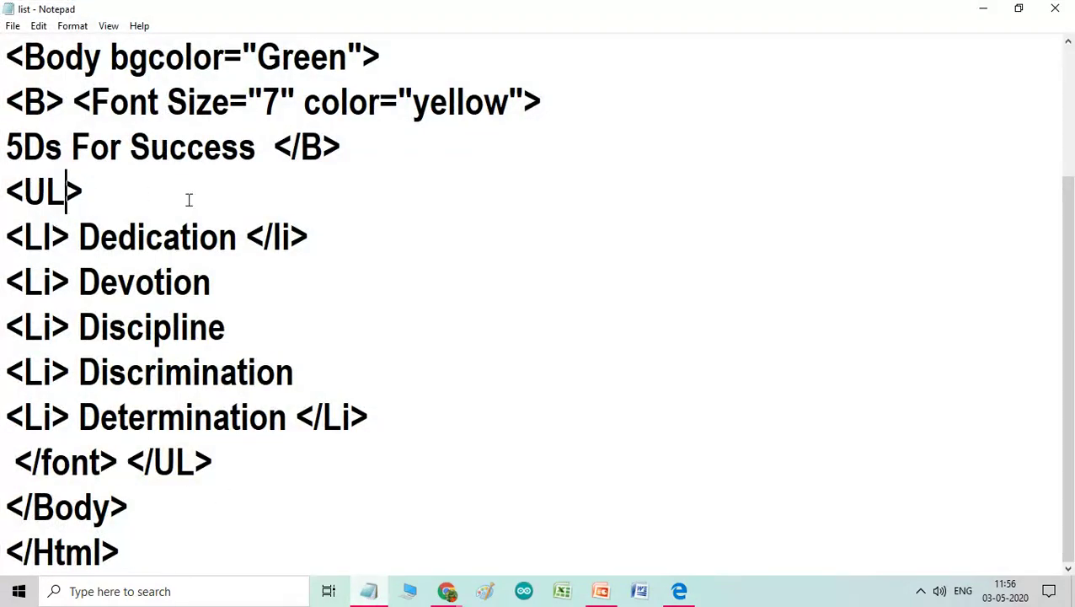
Give the UL tag type="circle", save, and minimize Notepad to the desktop
{"action": "type", "text": "type"}
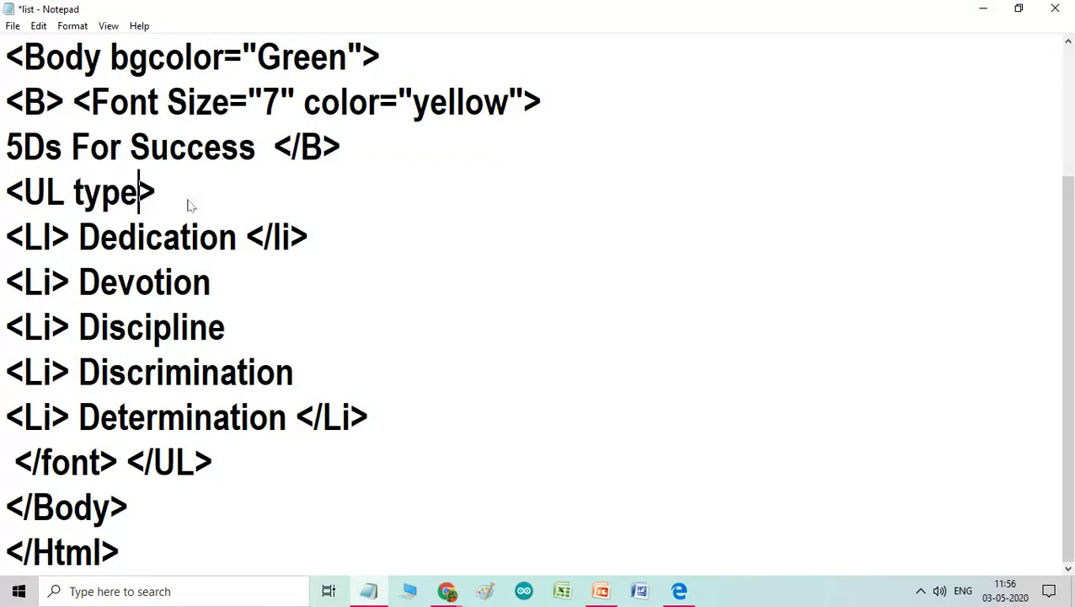
{"action": "type", "text": "="}
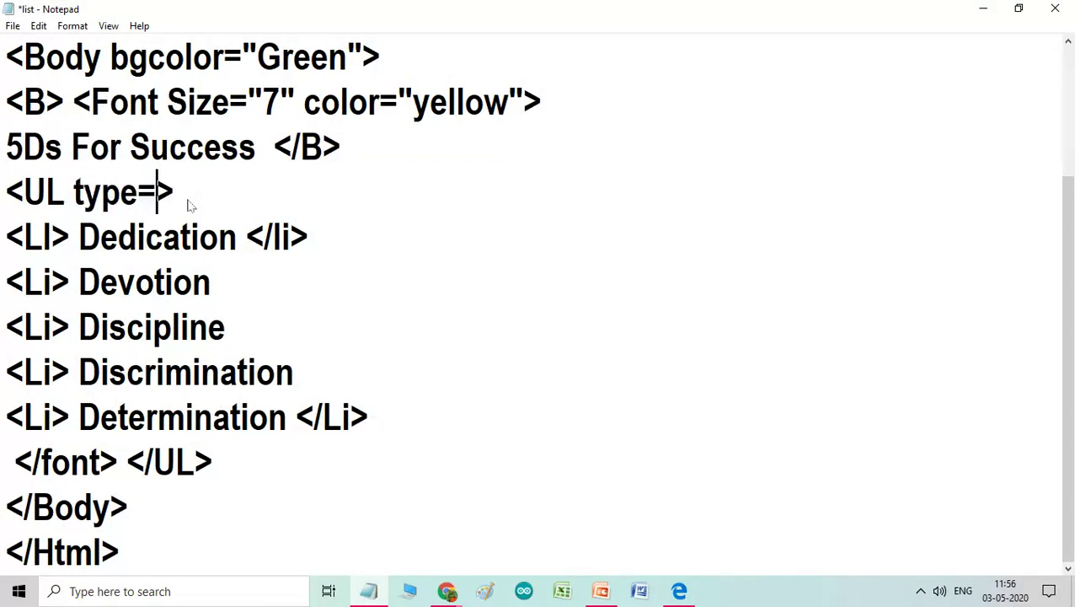
{"action": "type", "text": "\""}
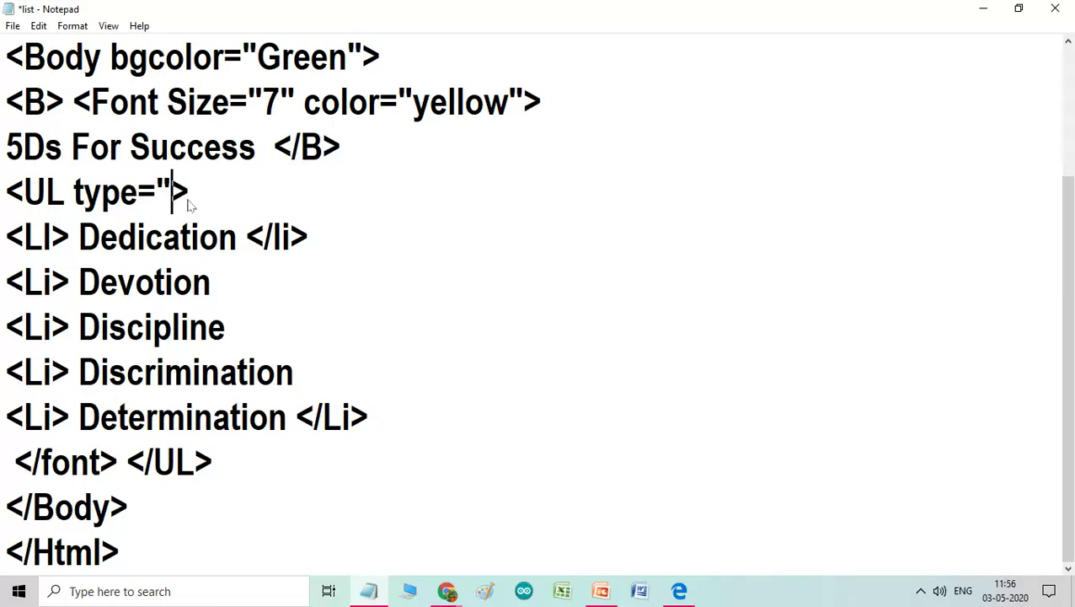
{"action": "type", "text": "cir"}
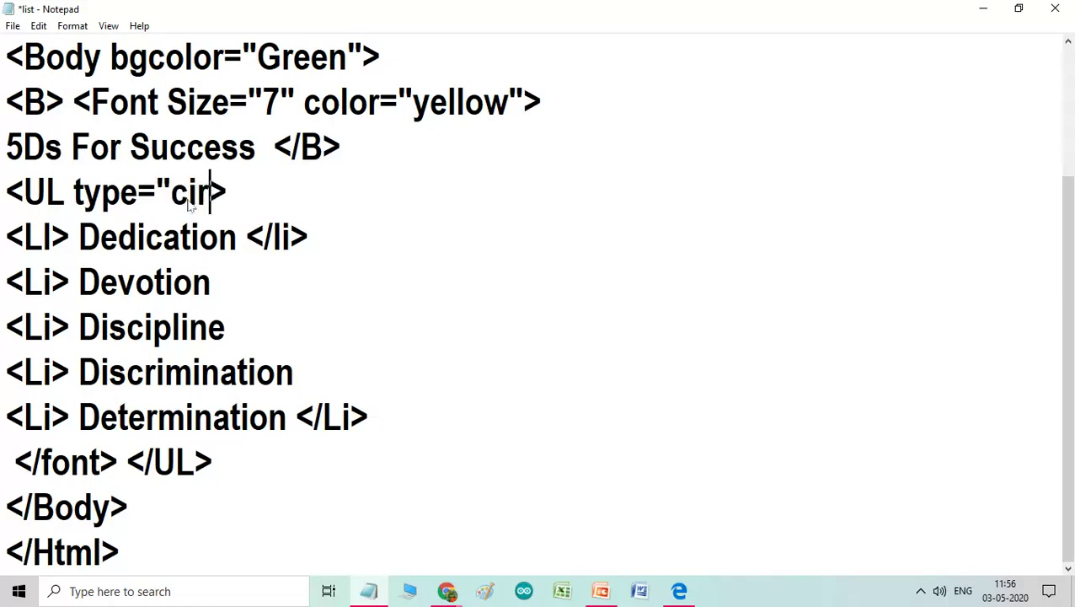
{"action": "type", "text": "cle"}
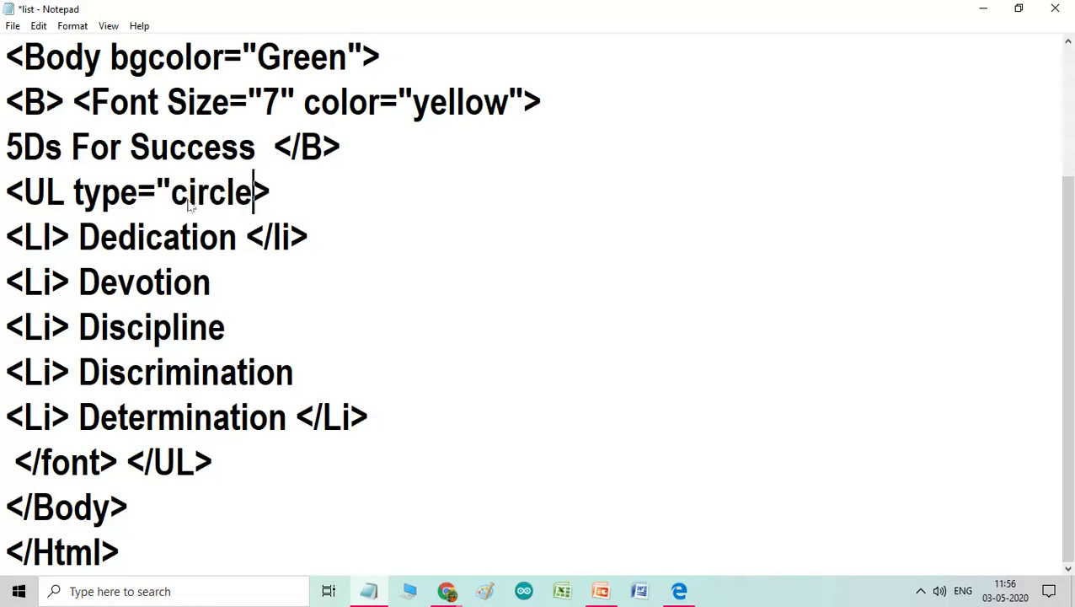
{"action": "type", "text": ">"}
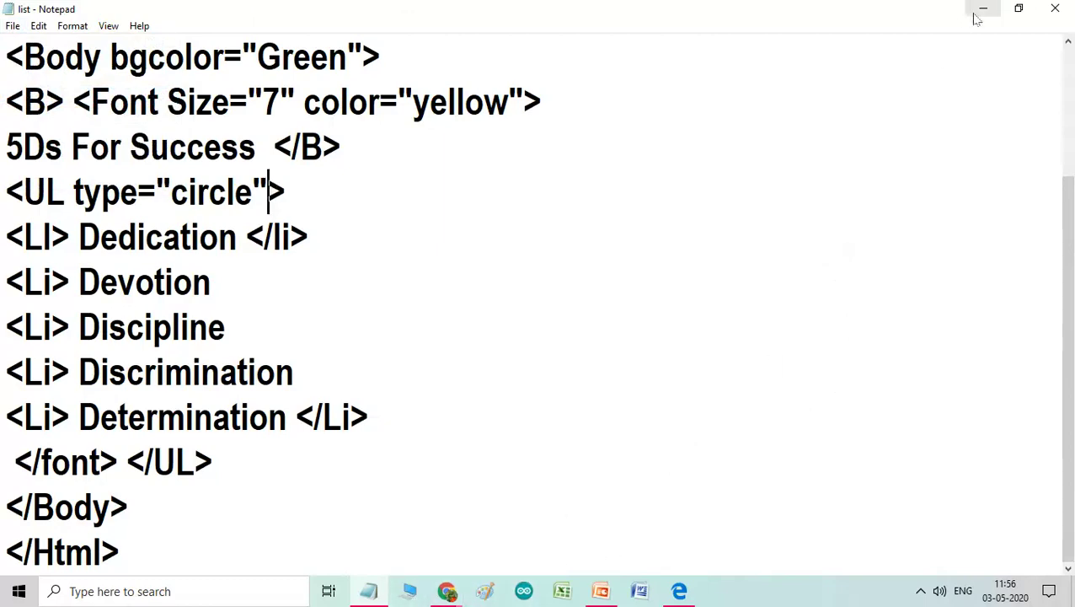
{"action": "left_click", "coordinate": [984, 9]}
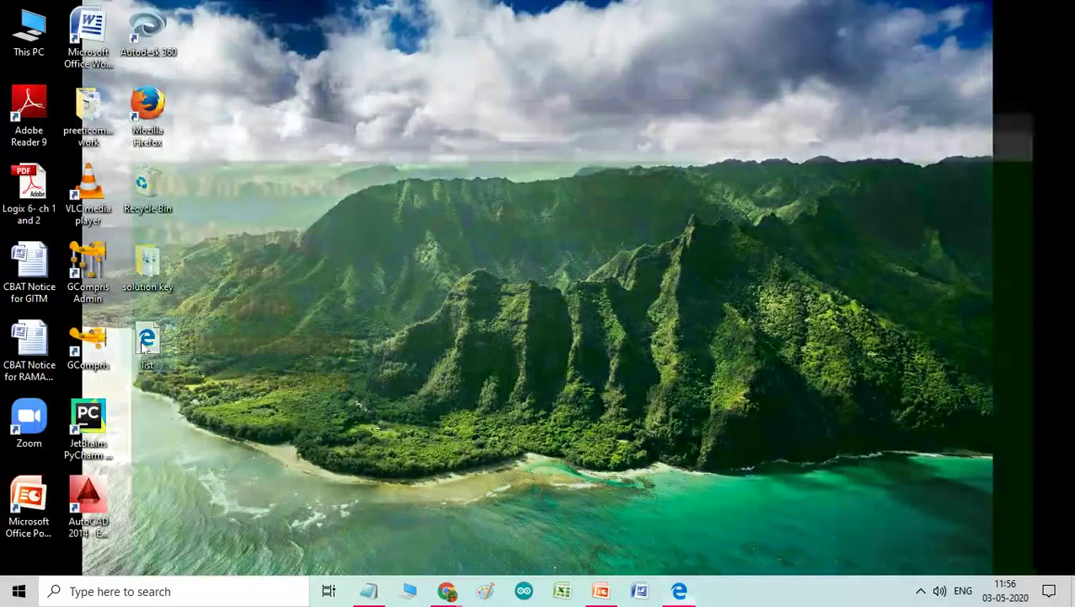
Preview list.html in Edge with hollow circle bullets, then minimize the browser
{"action": "double_click", "coordinate": [149, 343]}
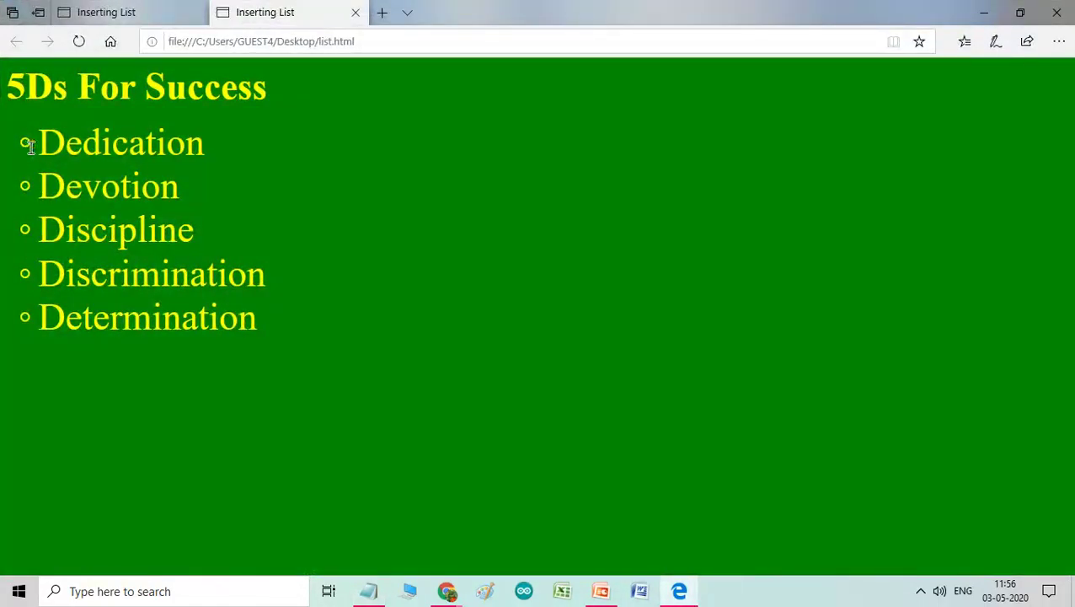
{"action": "mouse_move", "coordinate": [34, 151]}
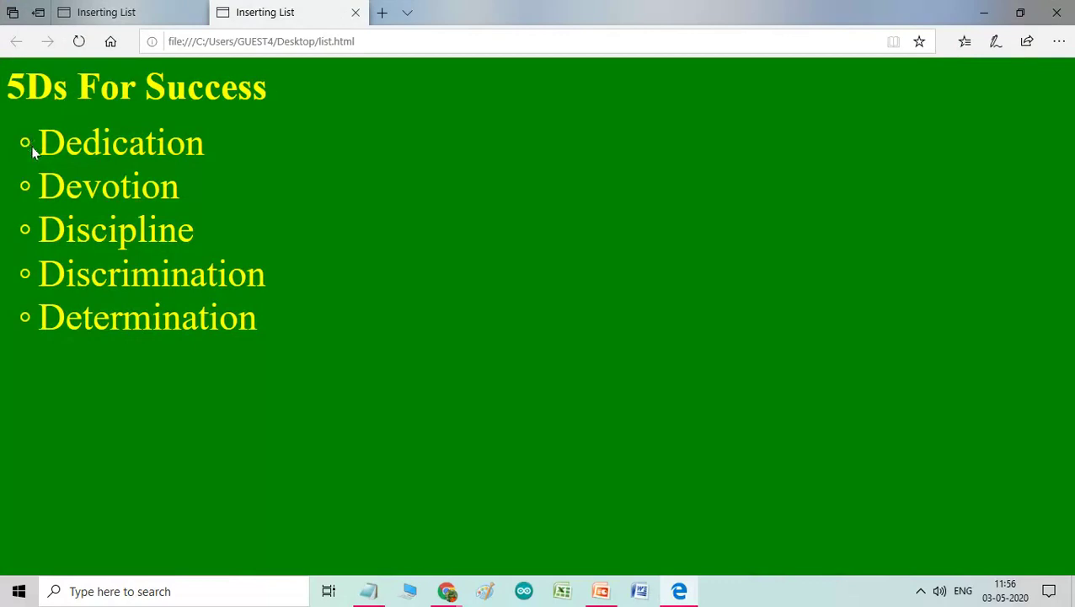
{"action": "mouse_move", "coordinate": [37, 317]}
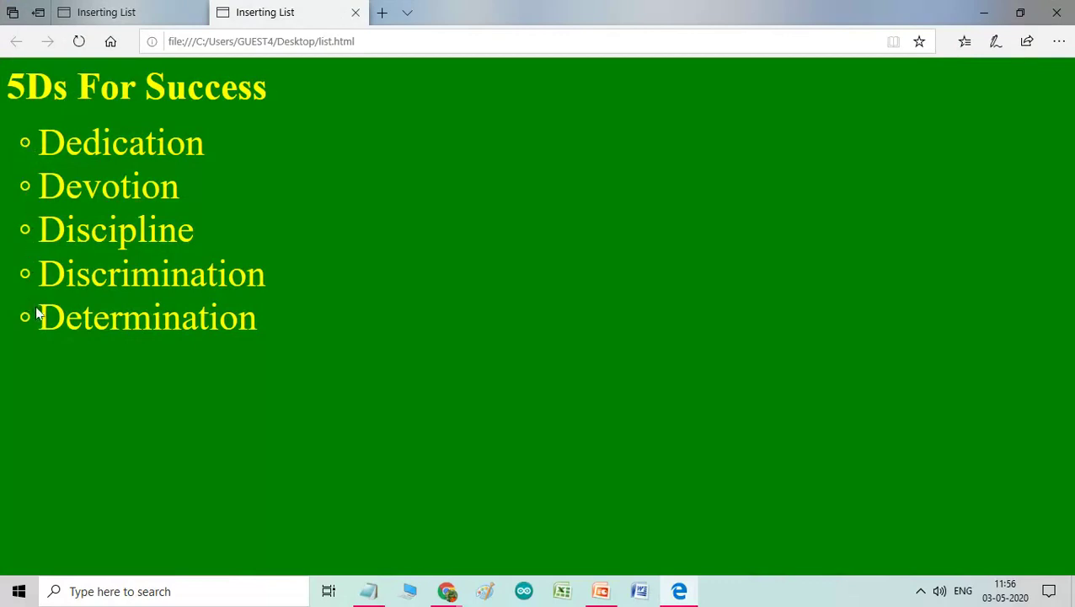
{"action": "mouse_move", "coordinate": [47, 142]}
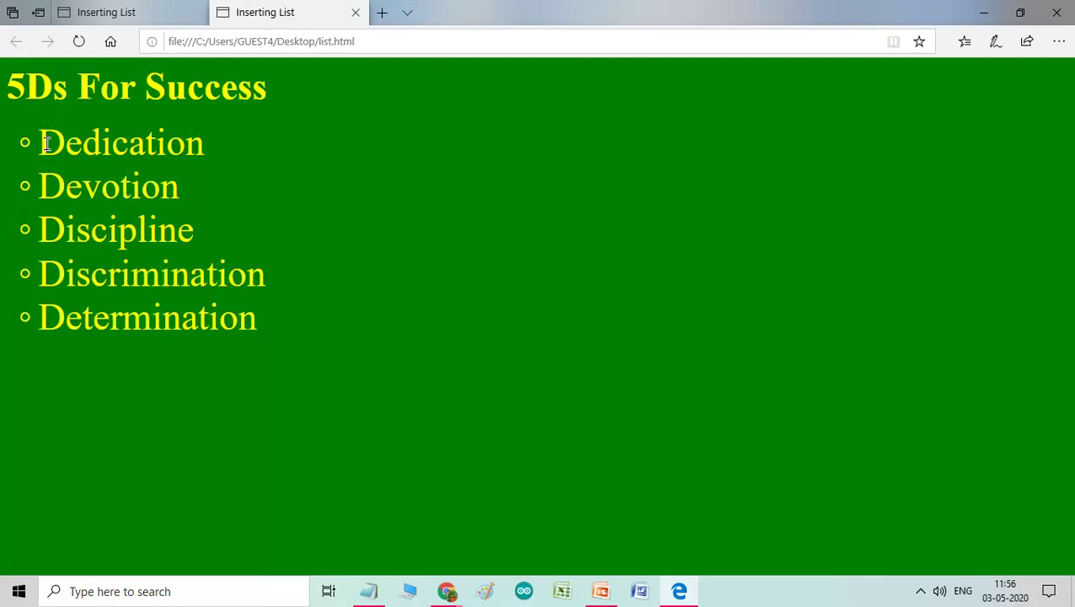
{"action": "mouse_move", "coordinate": [88, 155]}
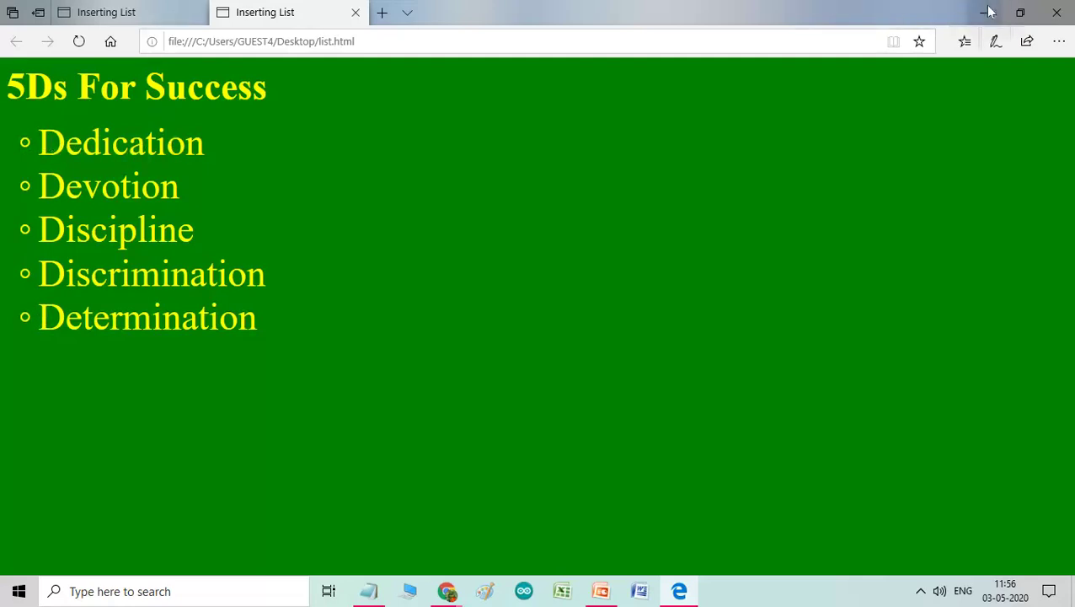
{"action": "left_click", "coordinate": [987, 12]}
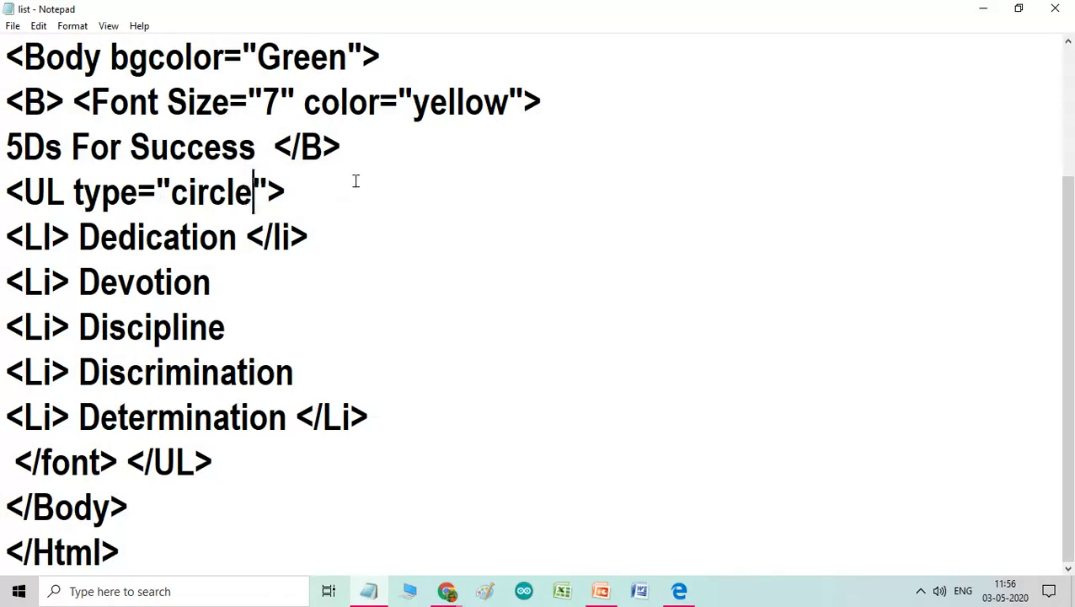
Replace the list type value "circle" with "square" in the UL tag and save the file
{"action": "key", "text": "Backspace"}
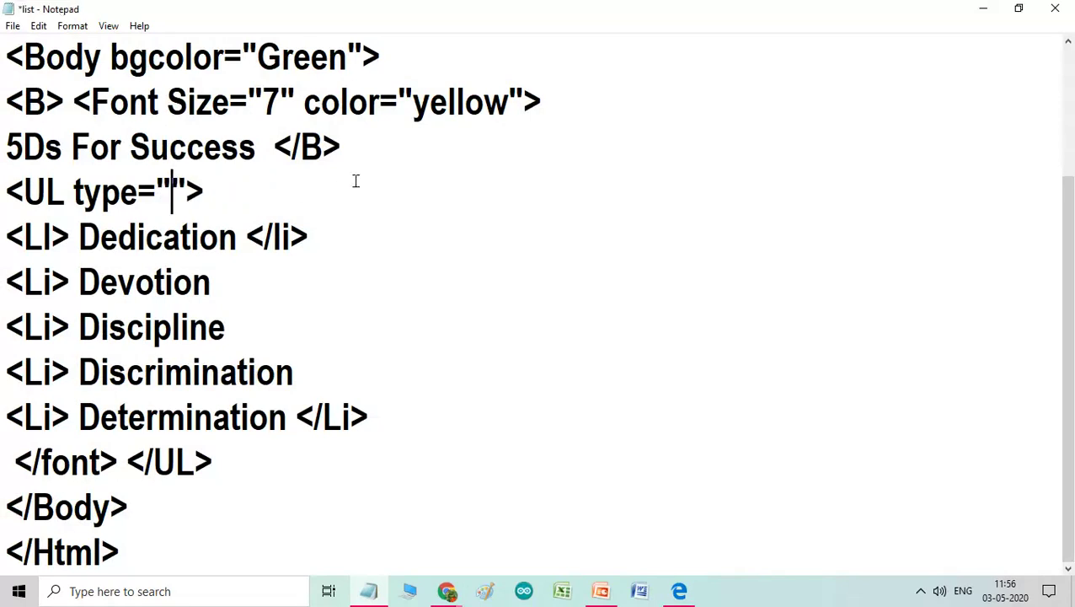
{"action": "type", "text": "s"}
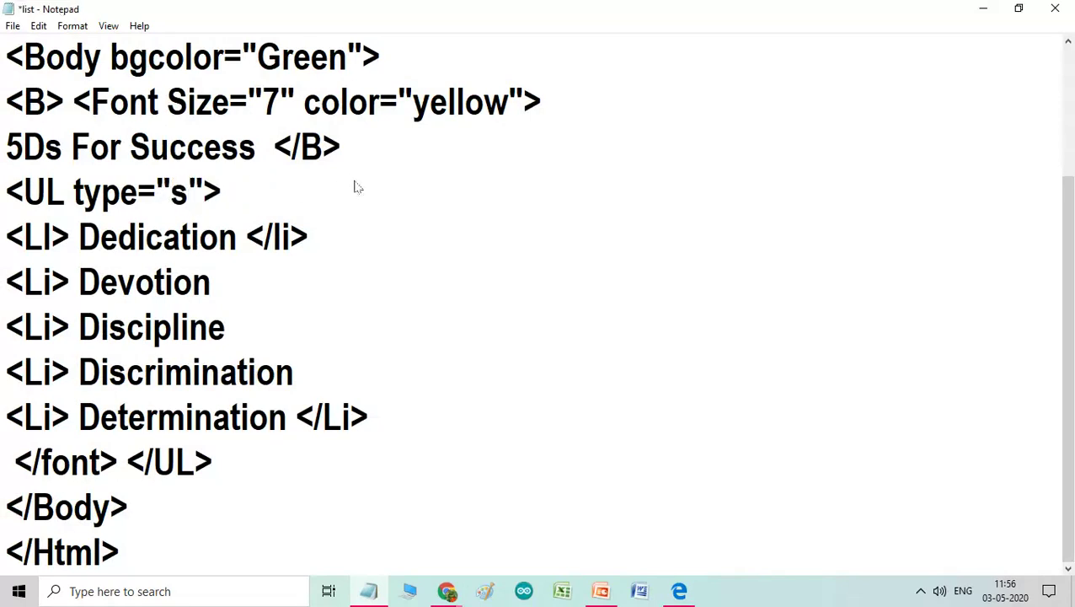
{"action": "type", "text": "quare"}
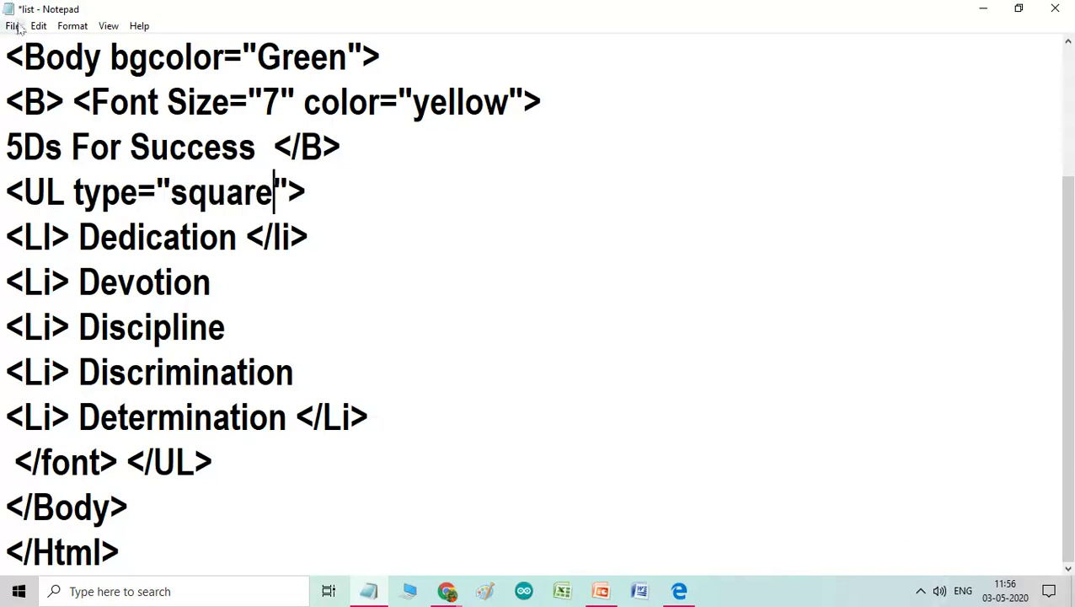
{"action": "key", "text": "ctrl+s"}
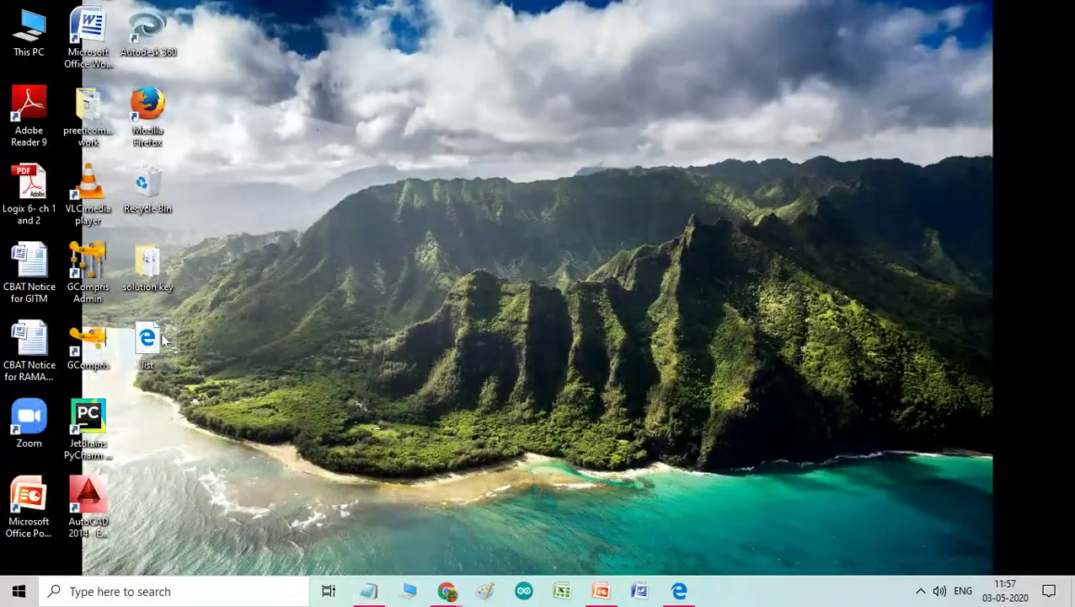
Reload list.html in Edge from the desktop to see the solid square bullets
{"action": "double_click", "coordinate": [148, 340]}
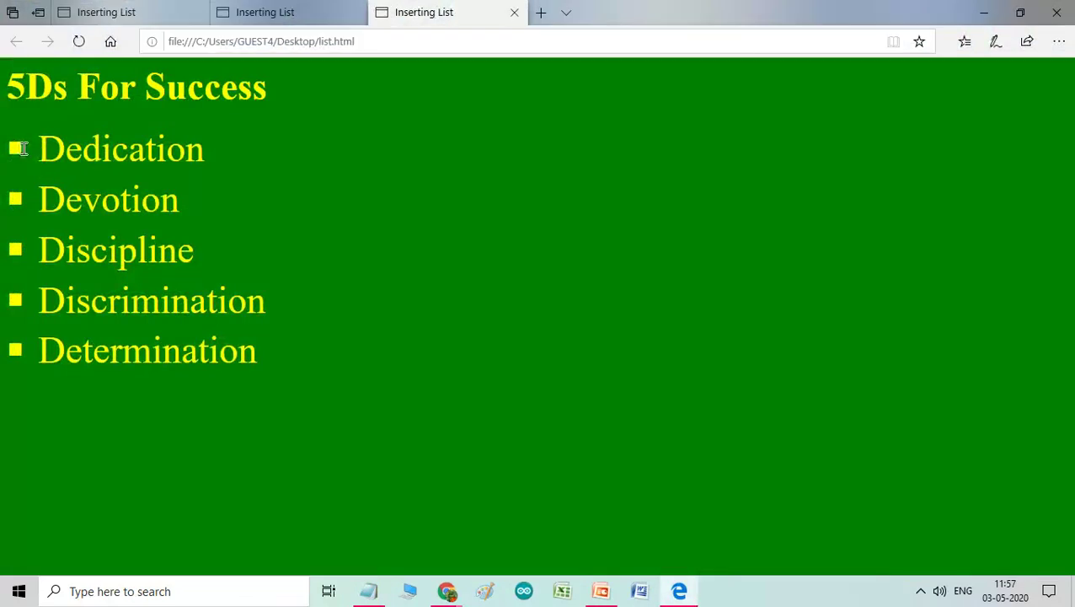
{"action": "mouse_move", "coordinate": [25, 349]}
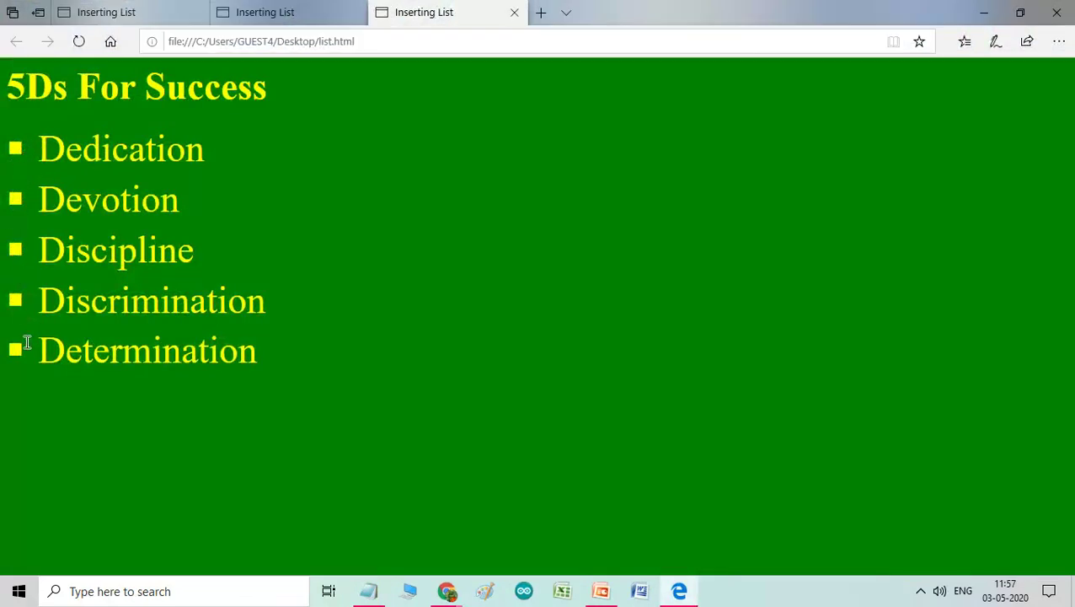
{"action": "mouse_move", "coordinate": [42, 68]}
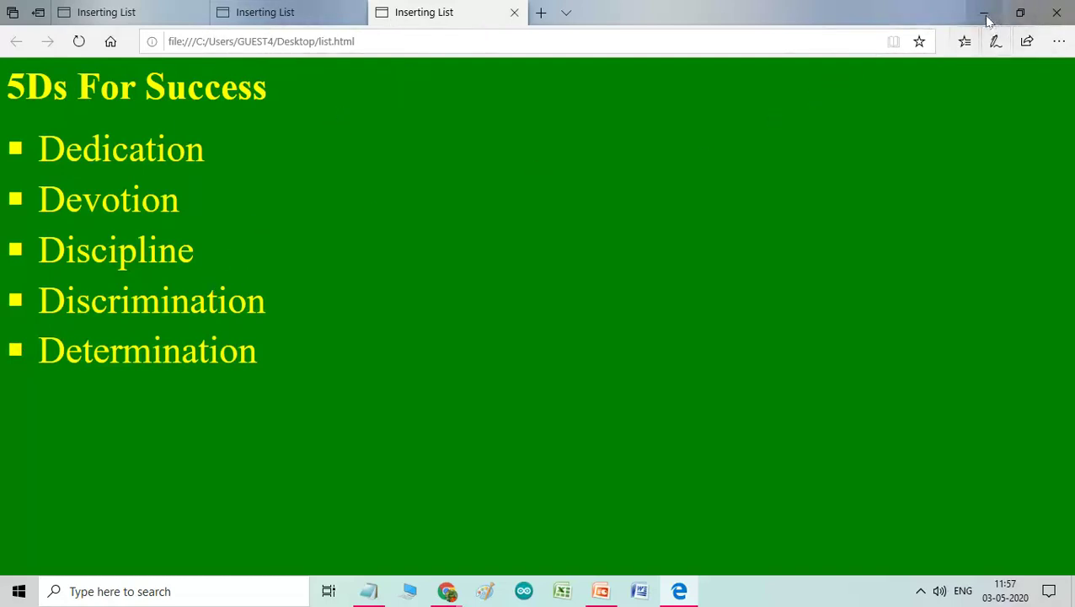
{"action": "mouse_move", "coordinate": [688, 15]}
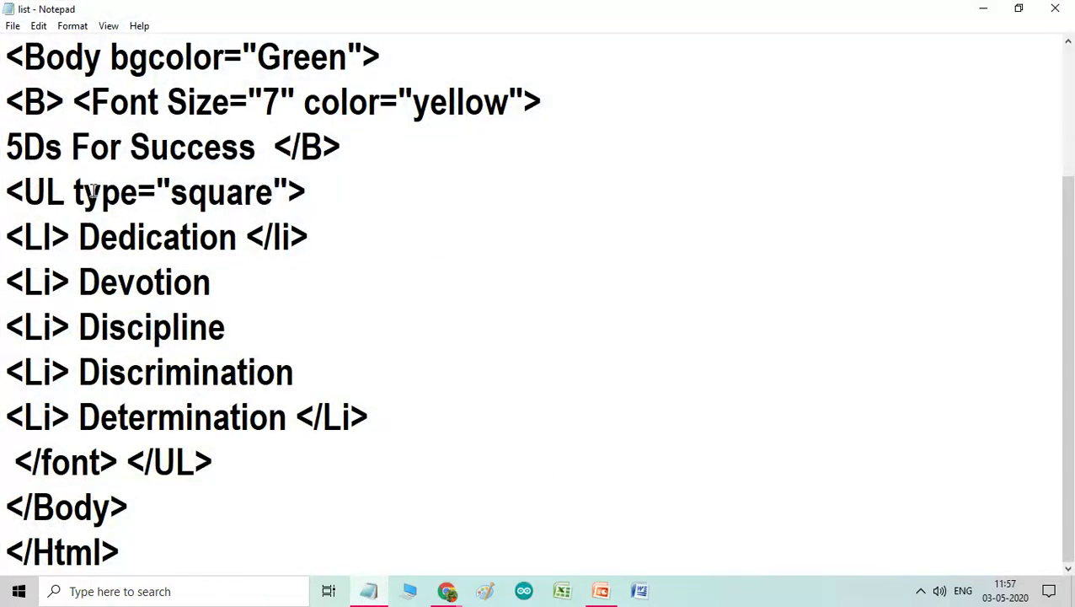
Replace "square" with "disc" in the UL tag, then hide the editor to reach the desktop
{"action": "left_click", "coordinate": [273, 192]}
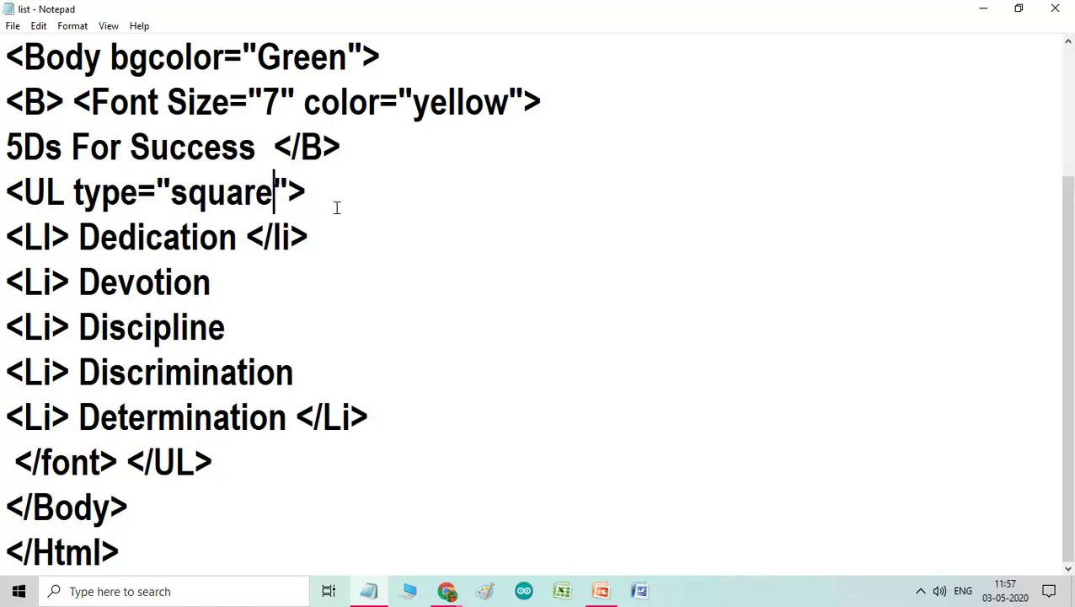
{"action": "key", "text": "backspace"}
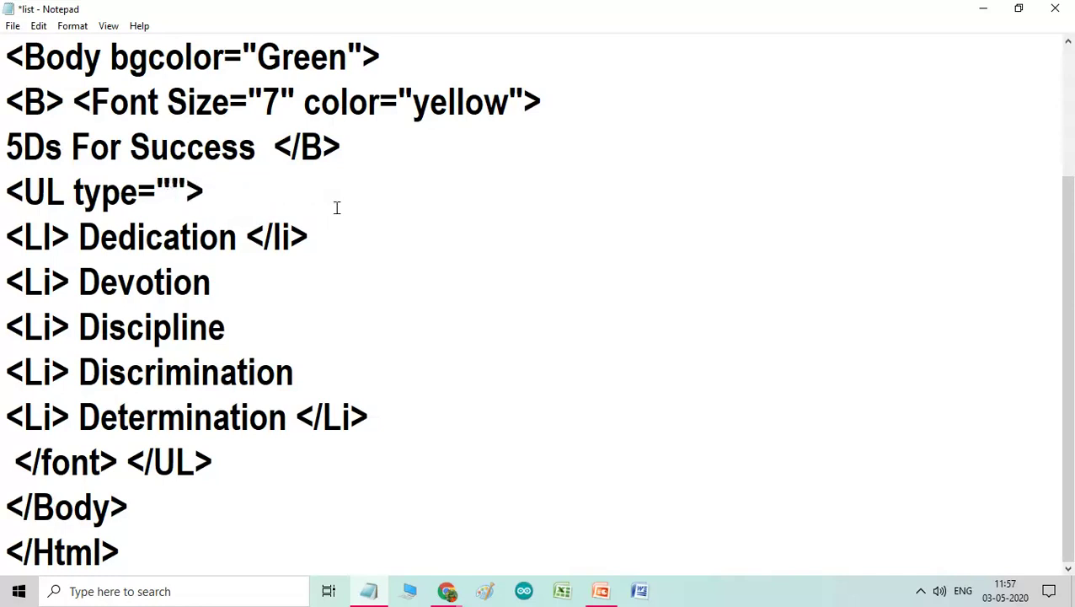
{"action": "type", "text": "disc"}
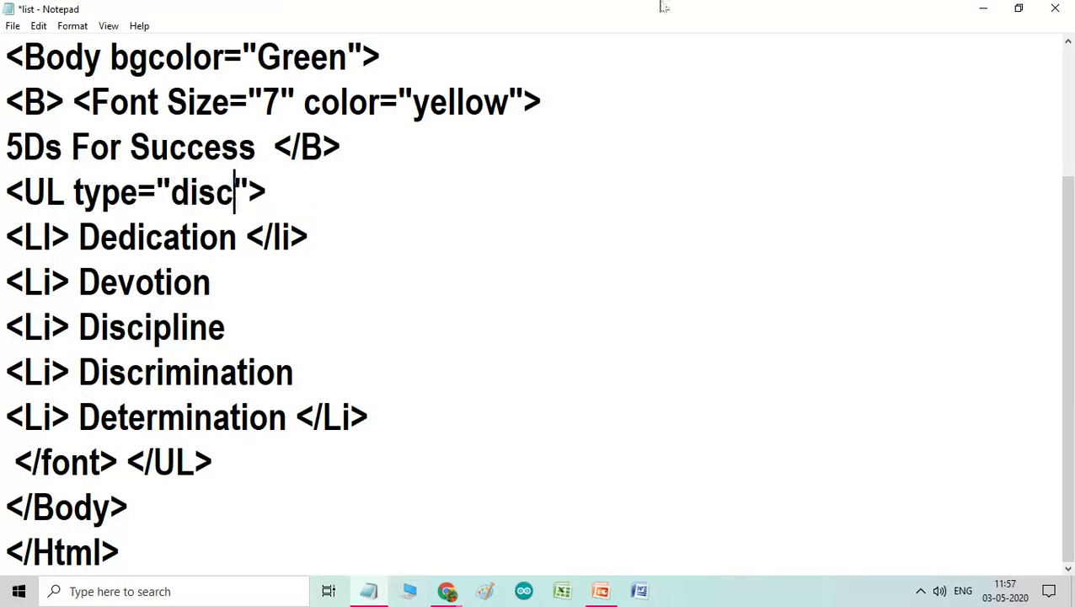
{"action": "left_click", "coordinate": [982, 8]}
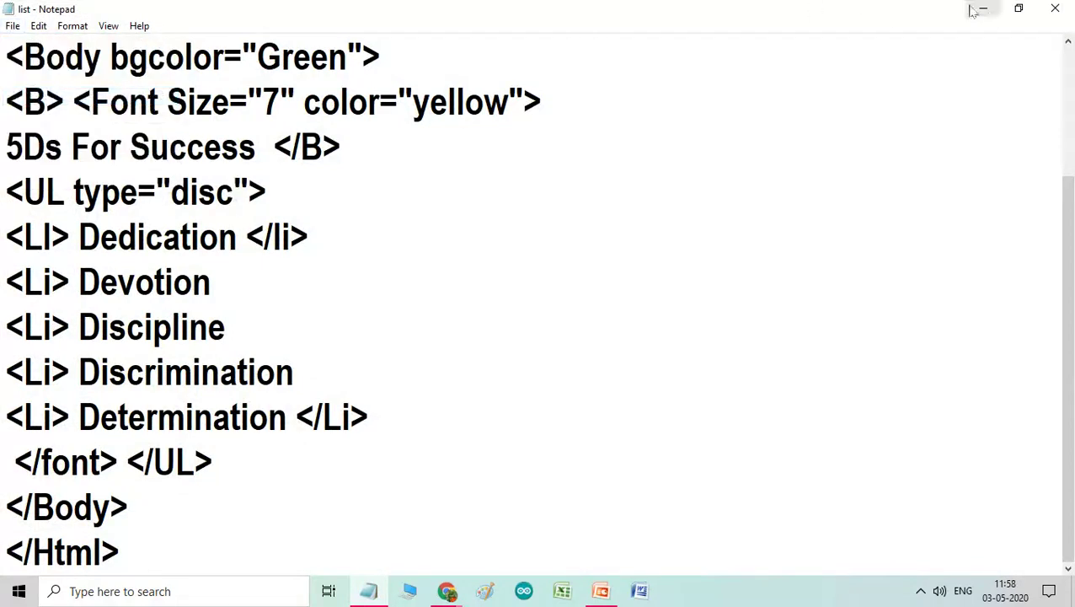
{"action": "left_click", "coordinate": [981, 9]}
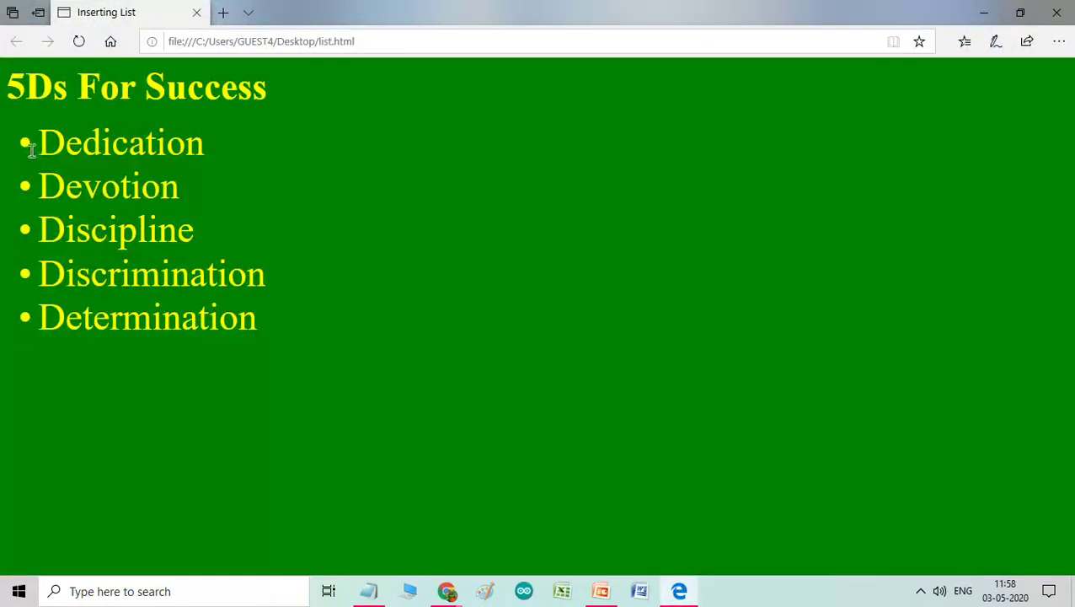
{"action": "mouse_move", "coordinate": [54, 192]}
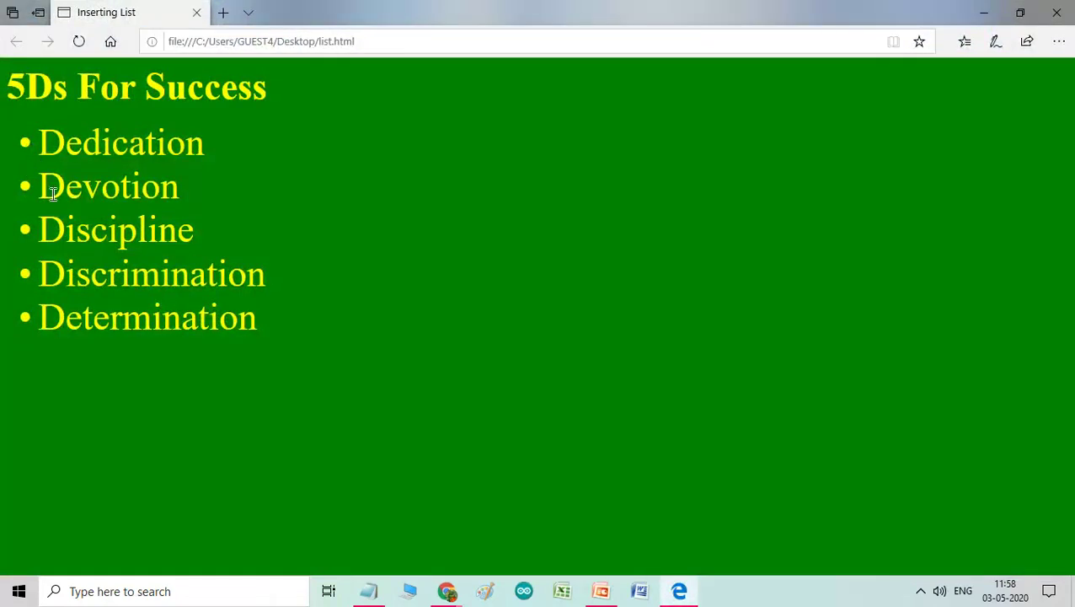
{"action": "mouse_move", "coordinate": [94, 125]}
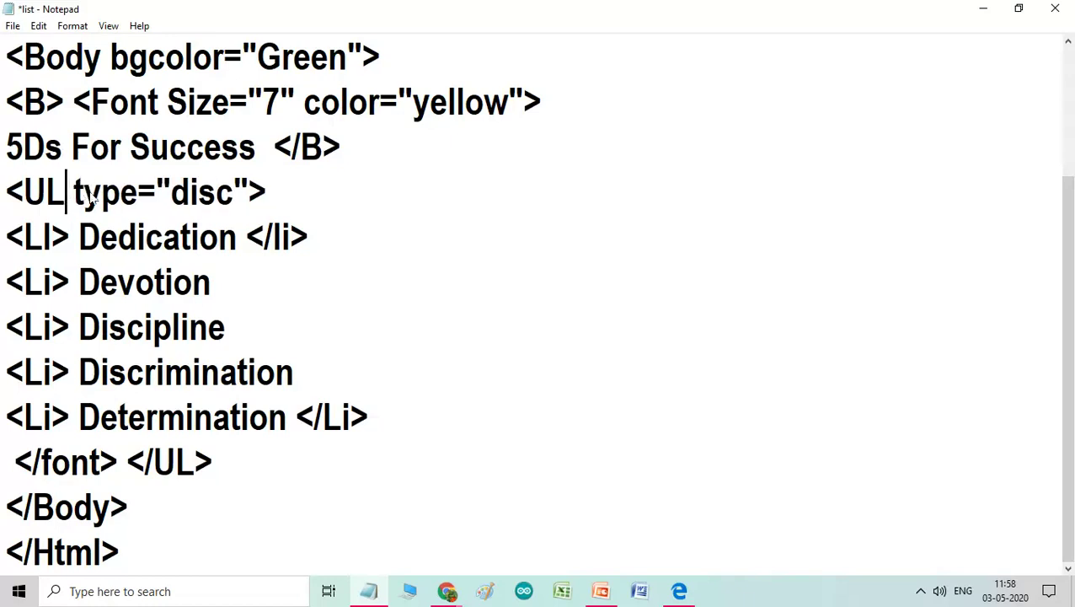
{"action": "mouse_move", "coordinate": [261, 188]}
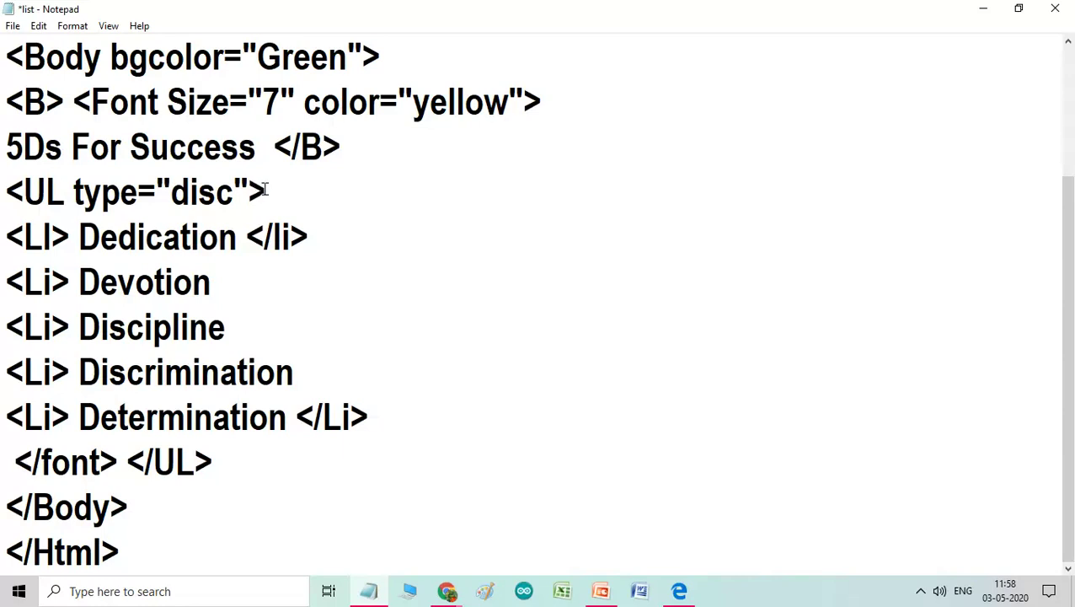
{"action": "mouse_move", "coordinate": [256, 189]}
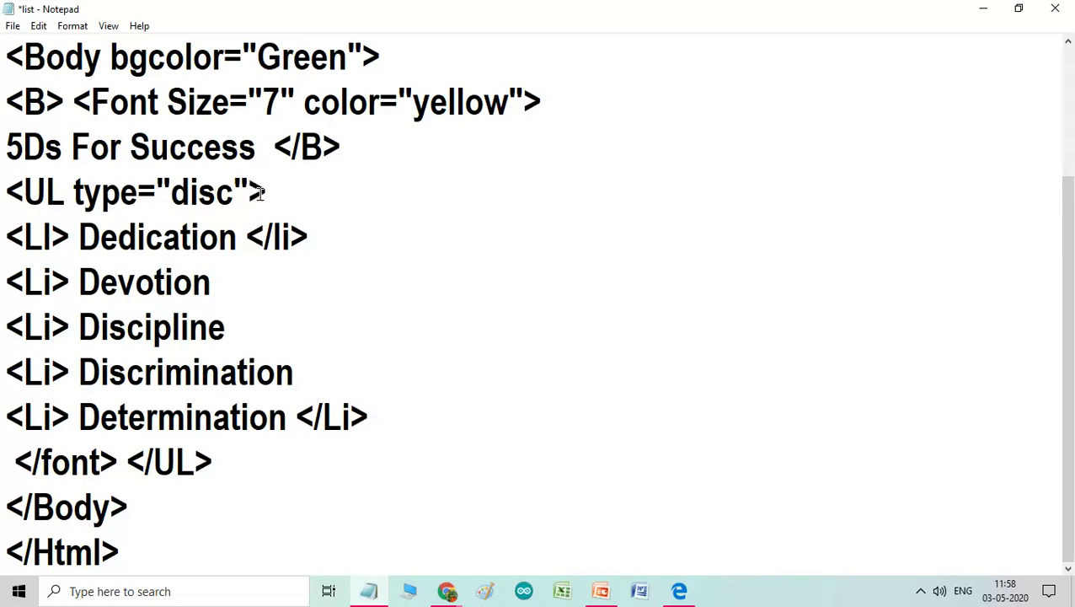
{"action": "left_click", "coordinate": [263, 192]}
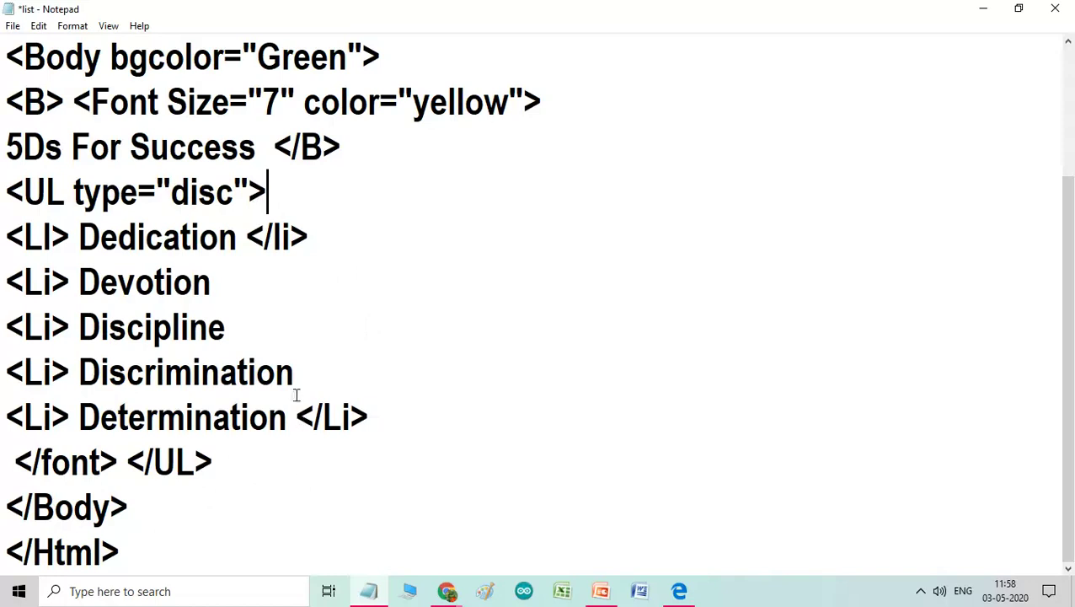
{"action": "mouse_move", "coordinate": [430, 252]}
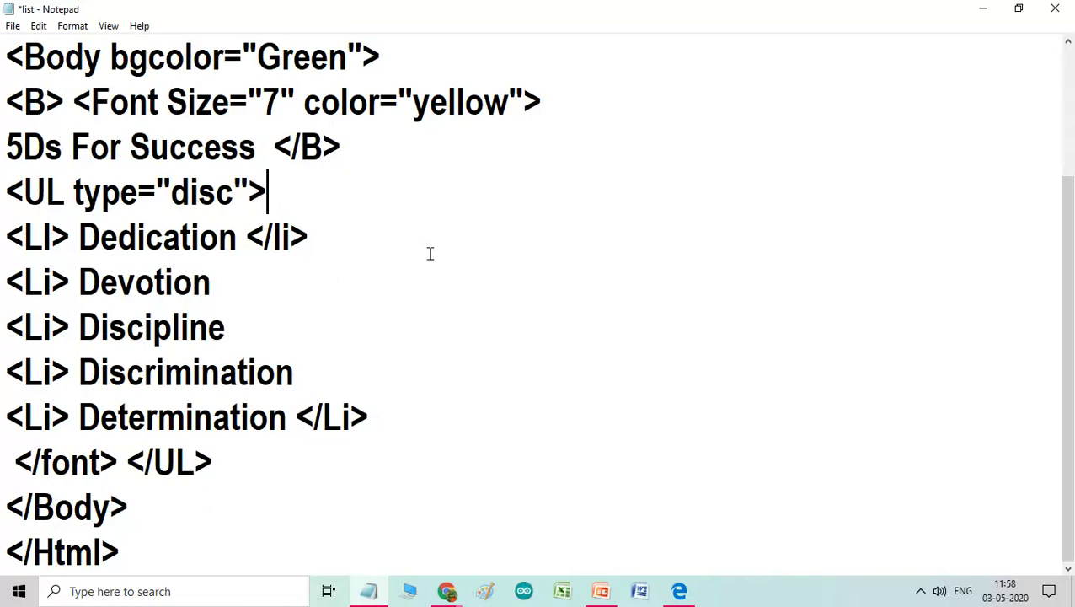
{"action": "scroll", "scroll_direction": "up", "scroll_amount": 3}
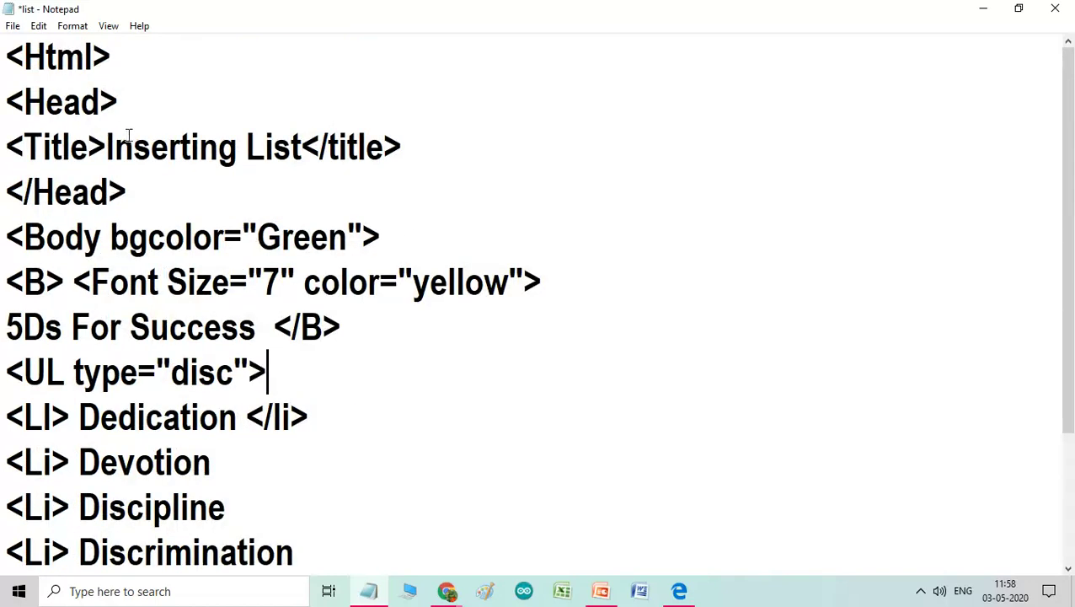
{"action": "mouse_move", "coordinate": [245, 258]}
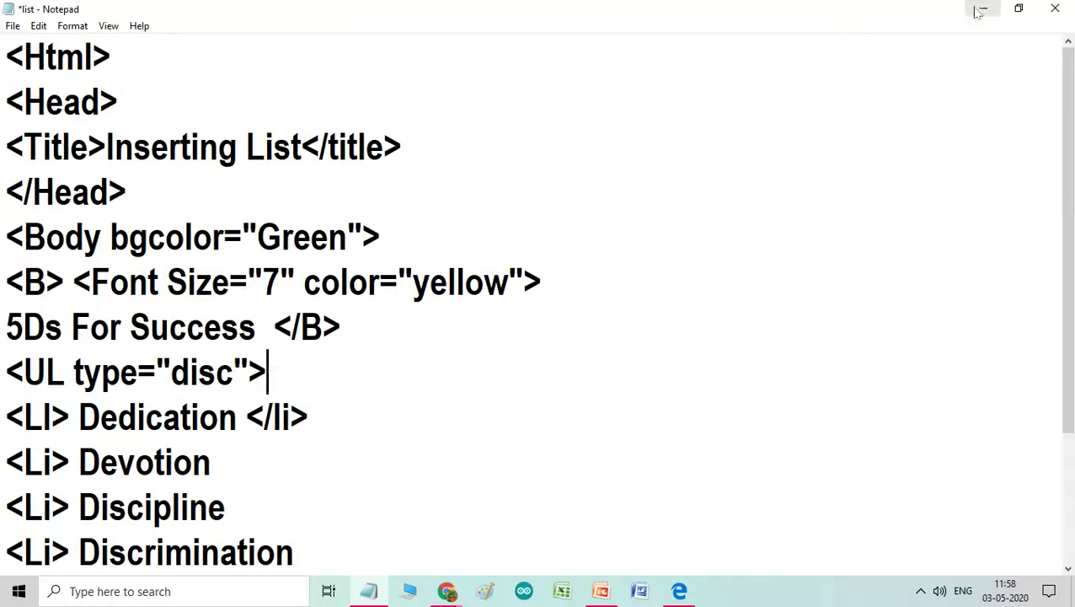
{"action": "mouse_move", "coordinate": [981, 12]}
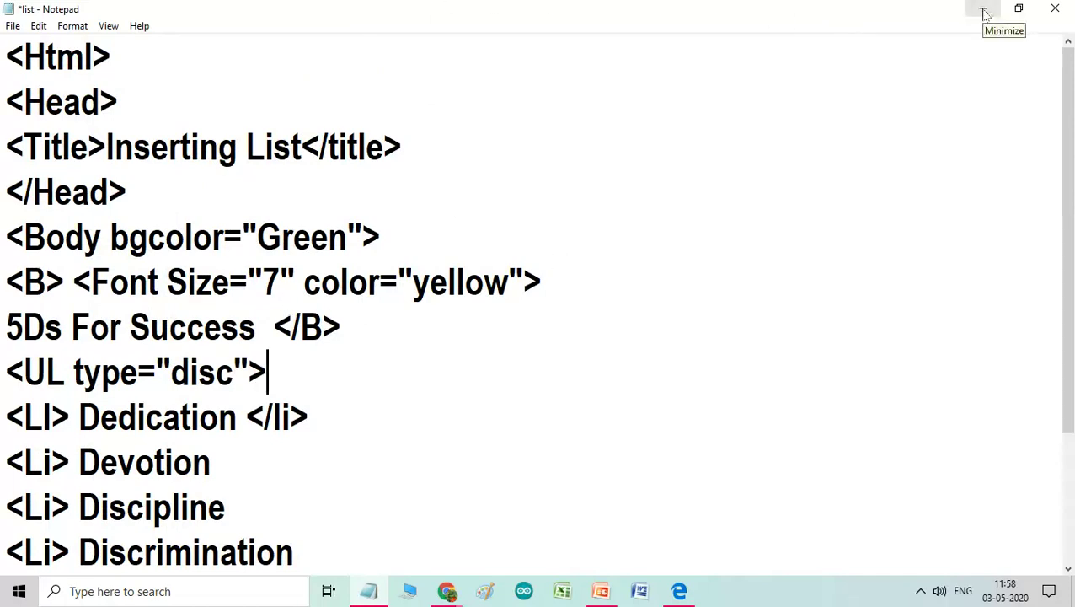